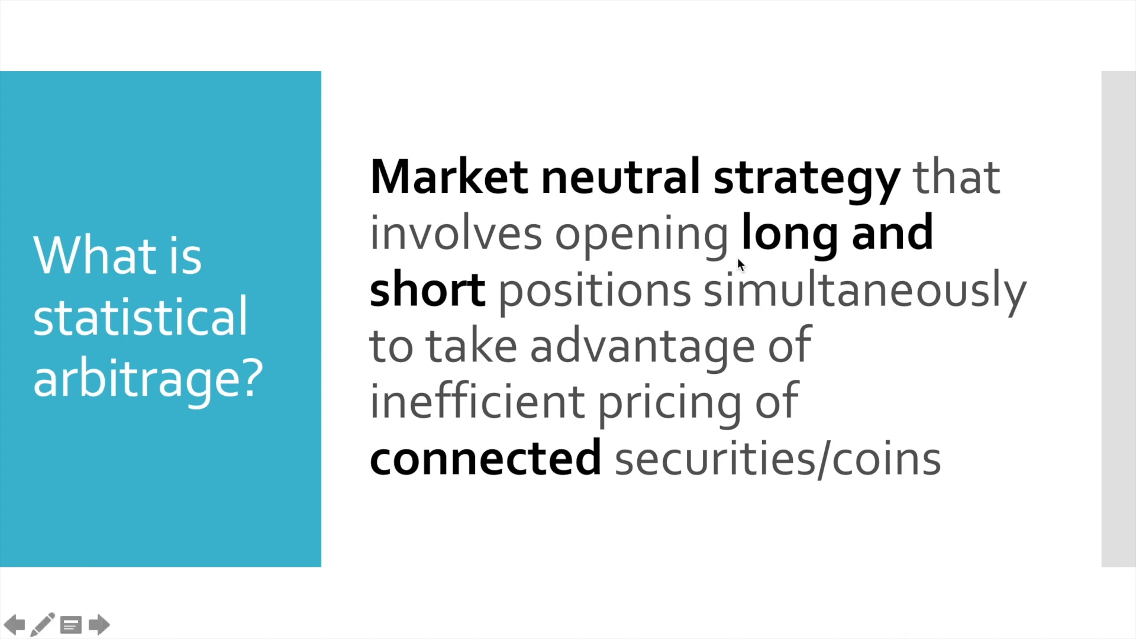
mouse_move(697, 225)
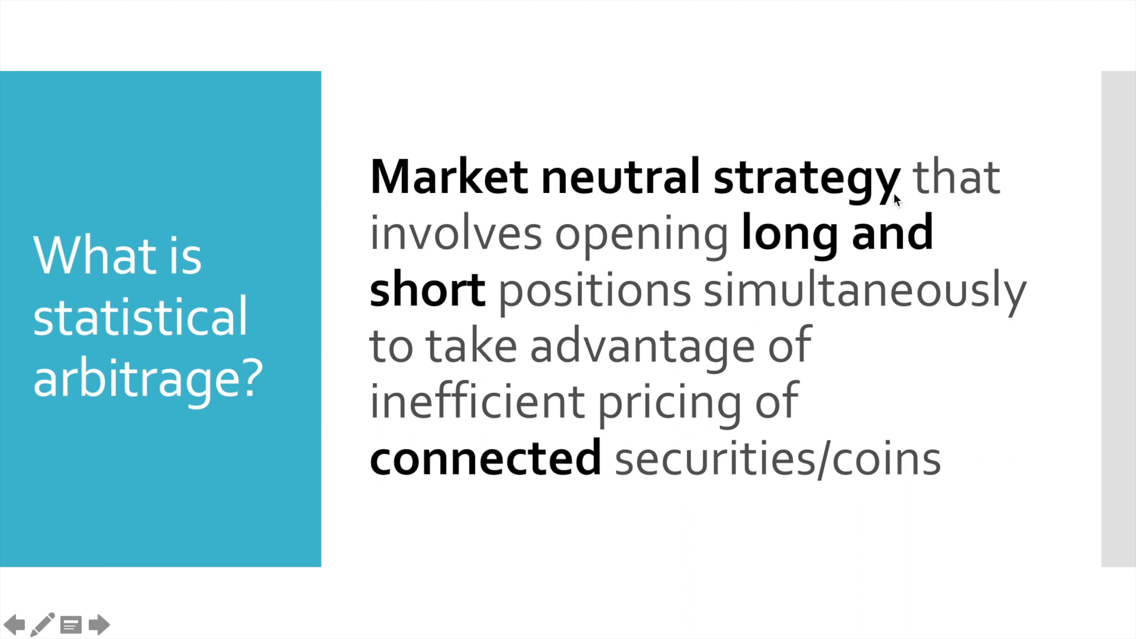
mouse_move(771, 259)
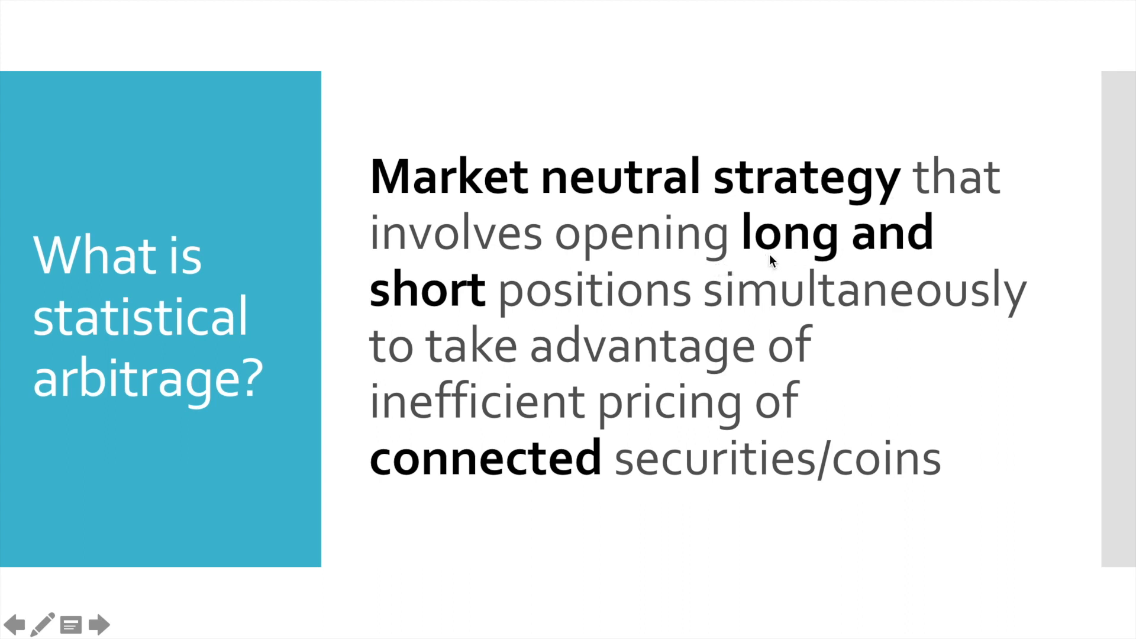
mouse_move(868, 231)
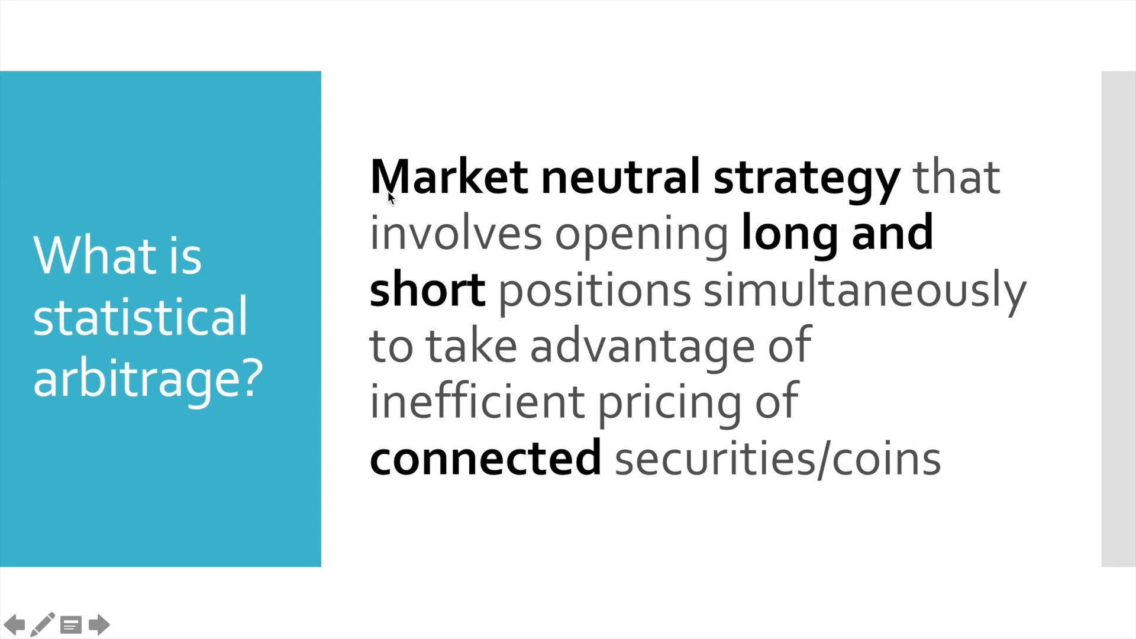
mouse_move(888, 201)
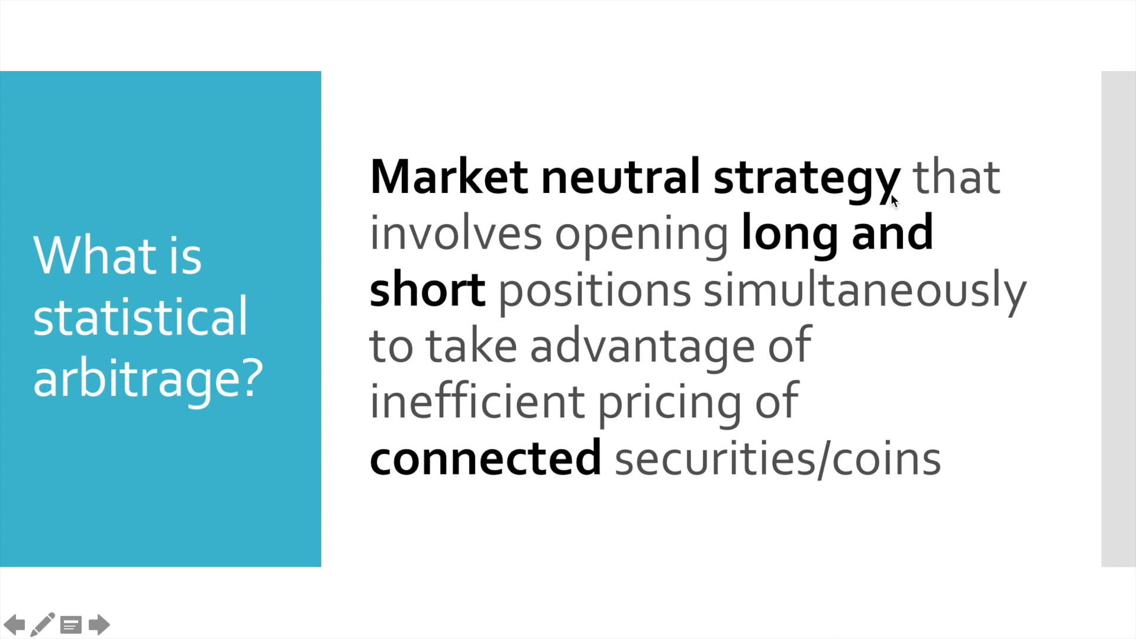
mouse_move(793, 254)
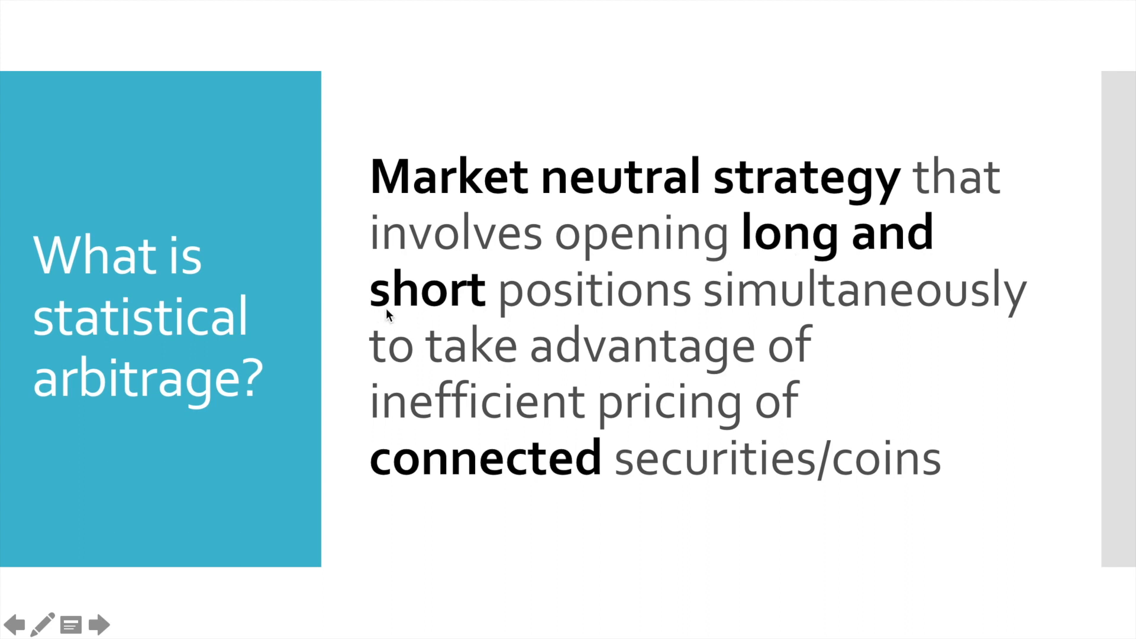
mouse_move(492, 308)
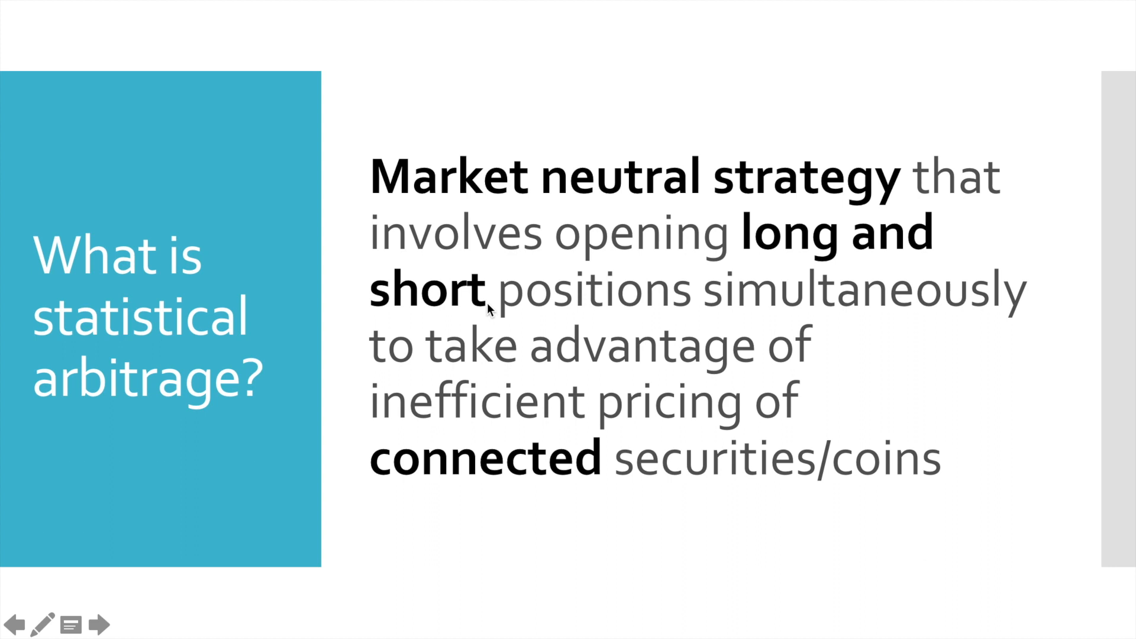
mouse_move(424, 412)
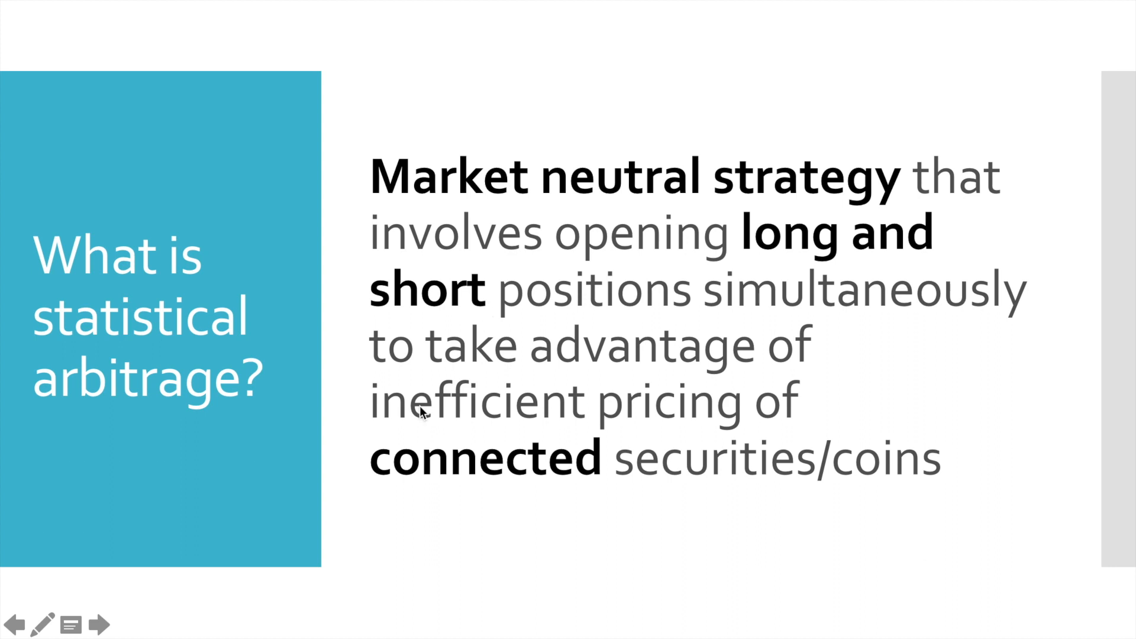
mouse_move(810, 516)
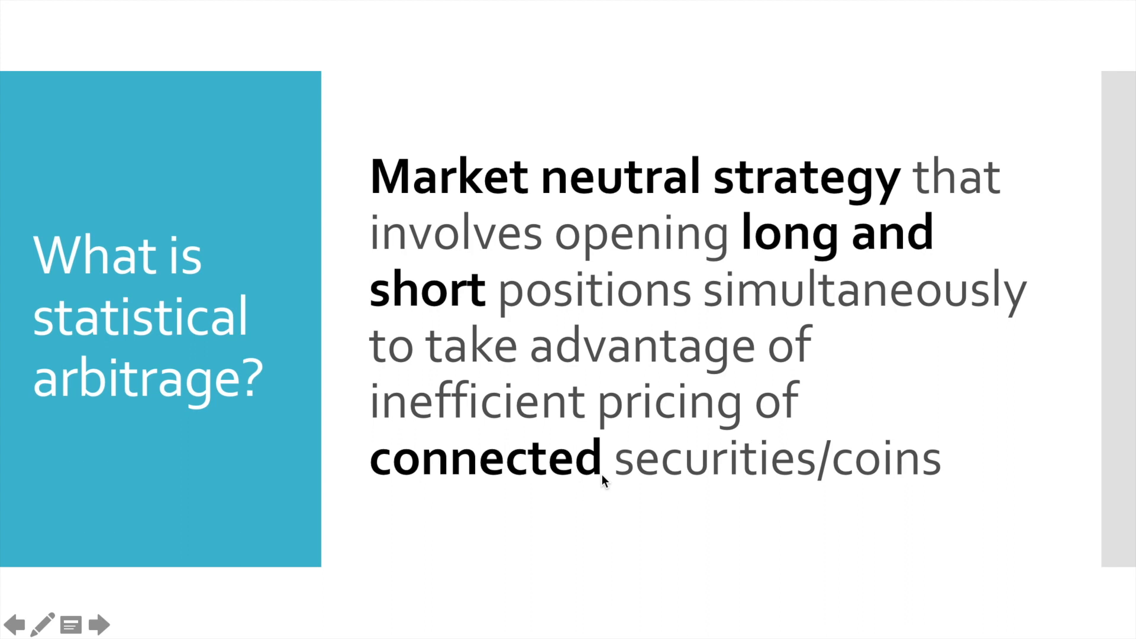
Step: Advance to the slide listing find connected pairs, look for signal, place orders
left_click(98, 625)
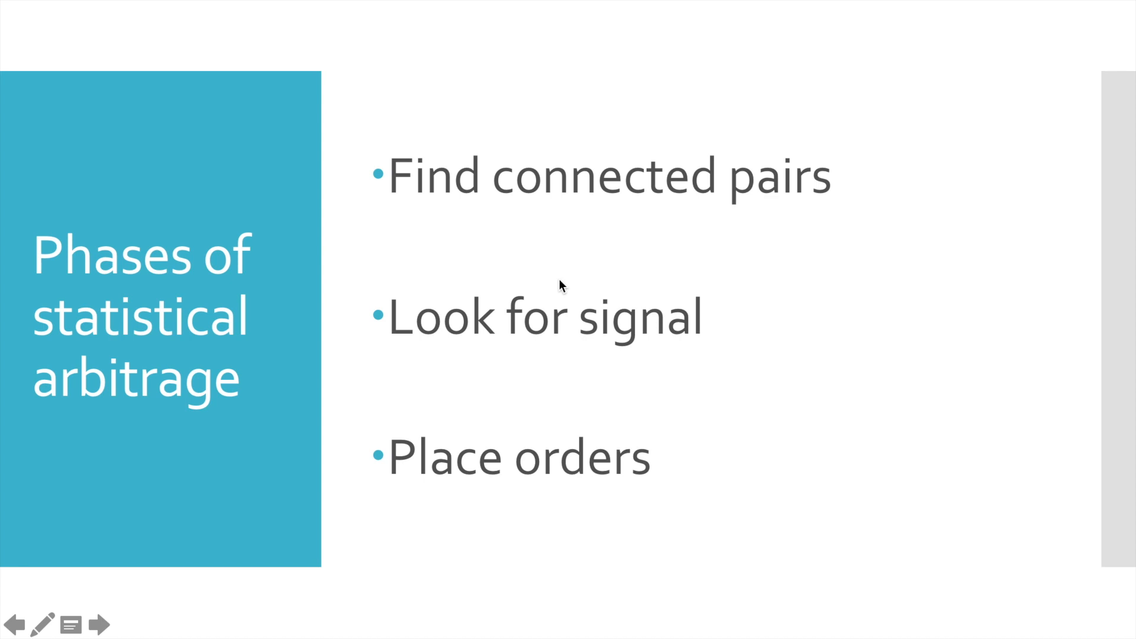
mouse_move(693, 327)
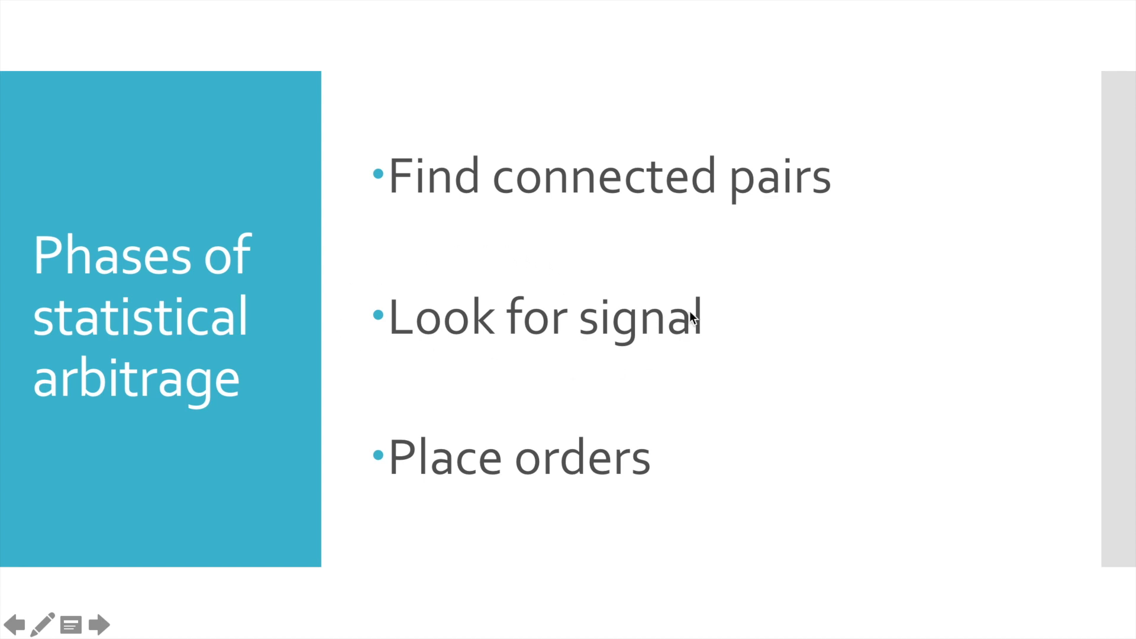
mouse_move(699, 331)
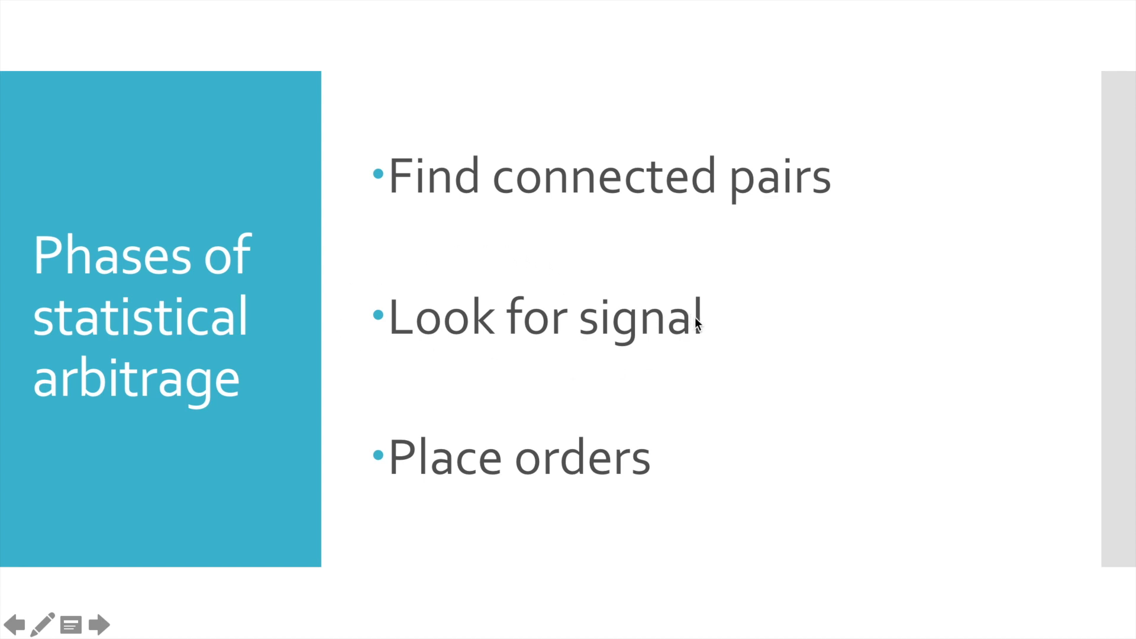
mouse_move(664, 503)
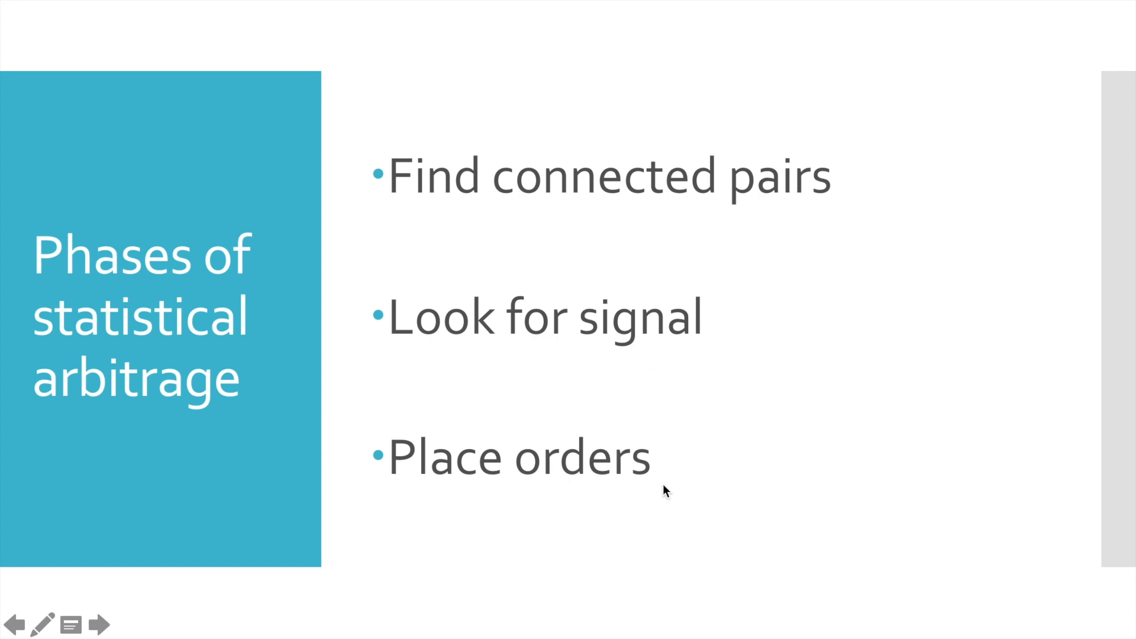
mouse_move(653, 488)
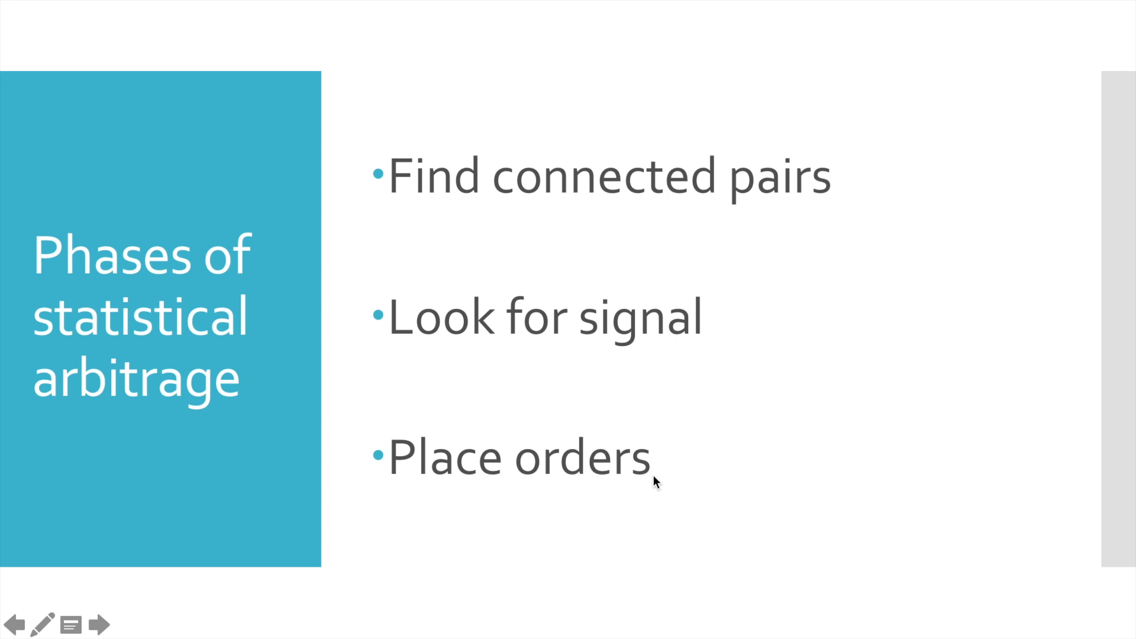
mouse_move(649, 104)
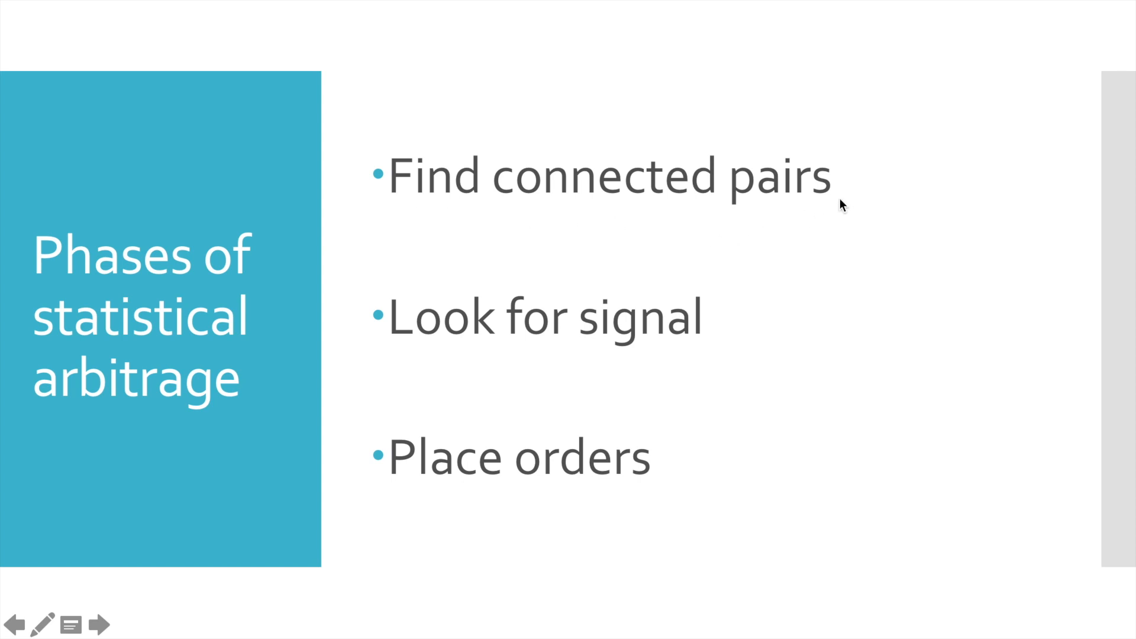
mouse_move(833, 207)
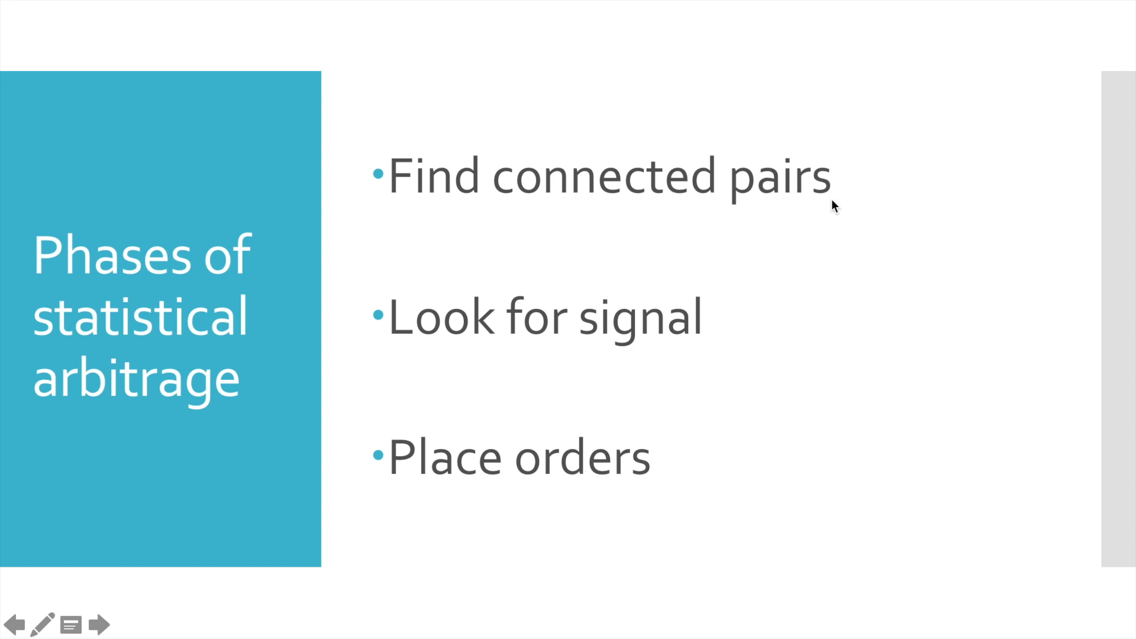
mouse_move(836, 195)
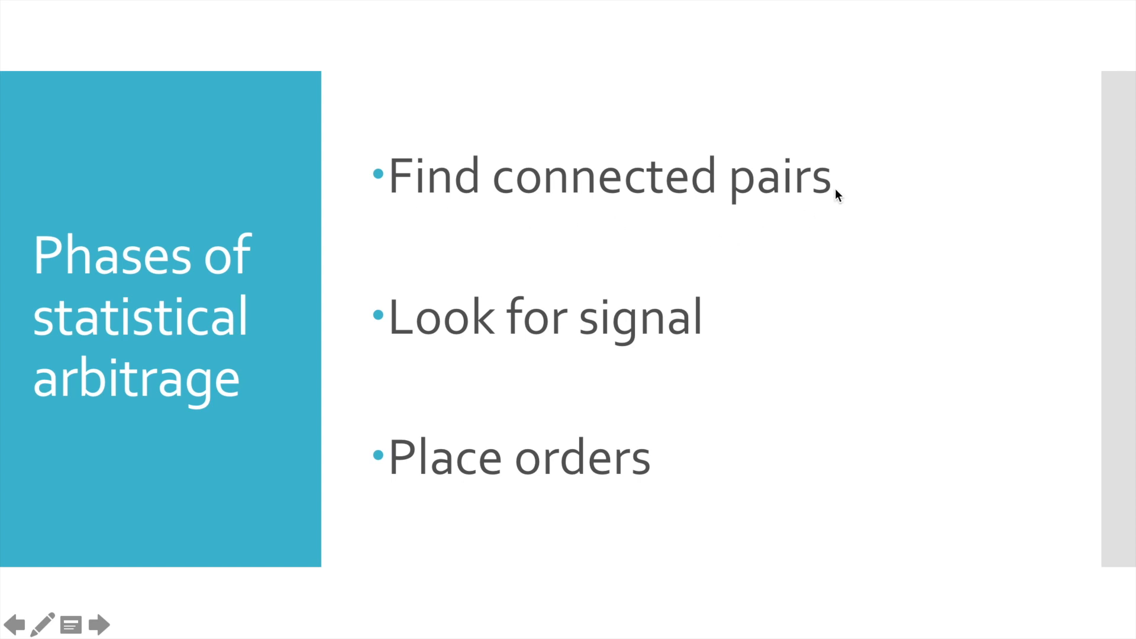
mouse_move(357, 184)
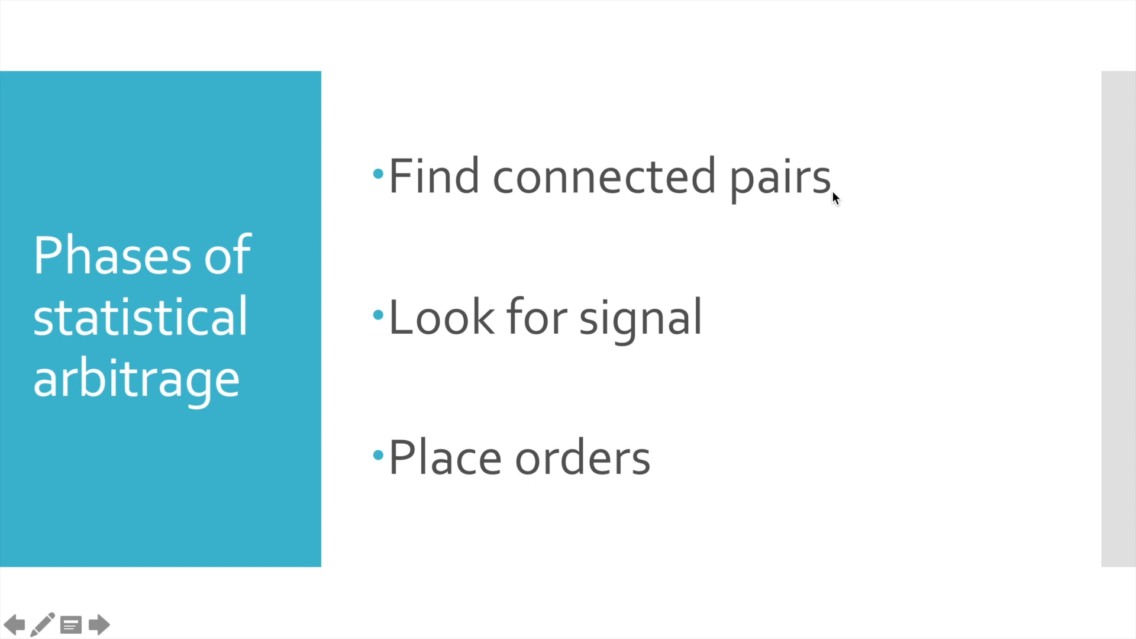
mouse_move(653, 483)
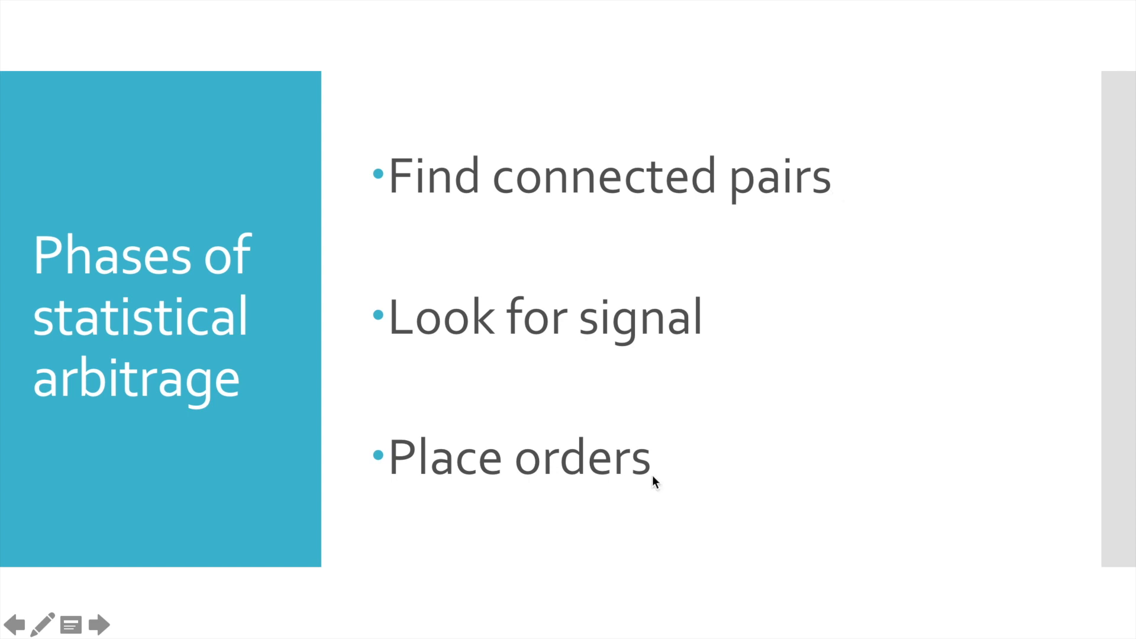
mouse_move(626, 391)
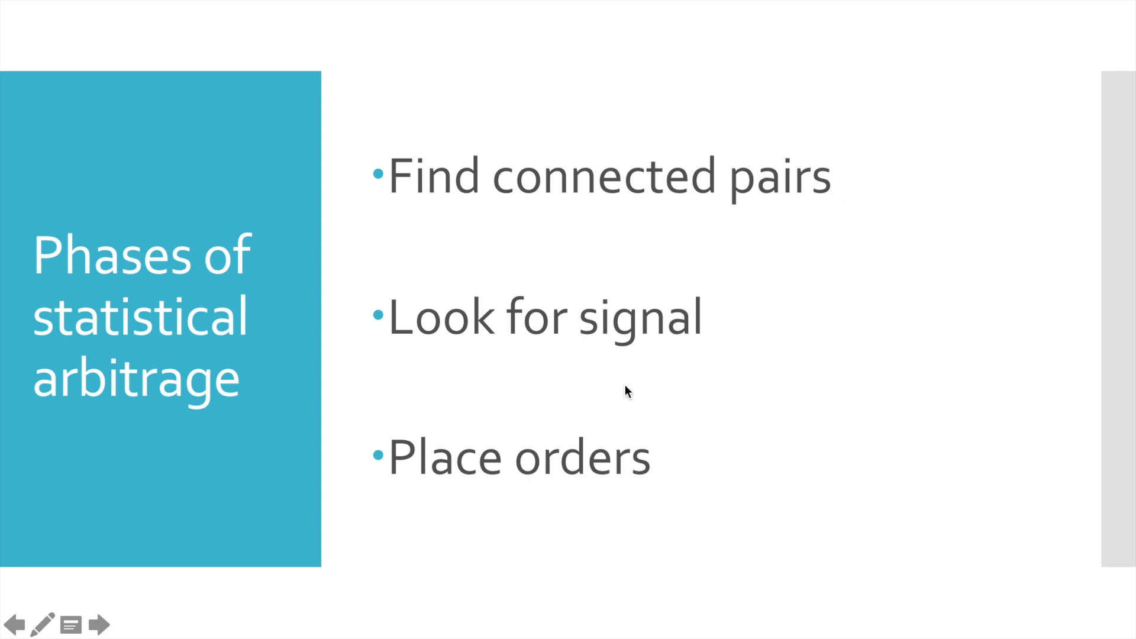
mouse_move(667, 457)
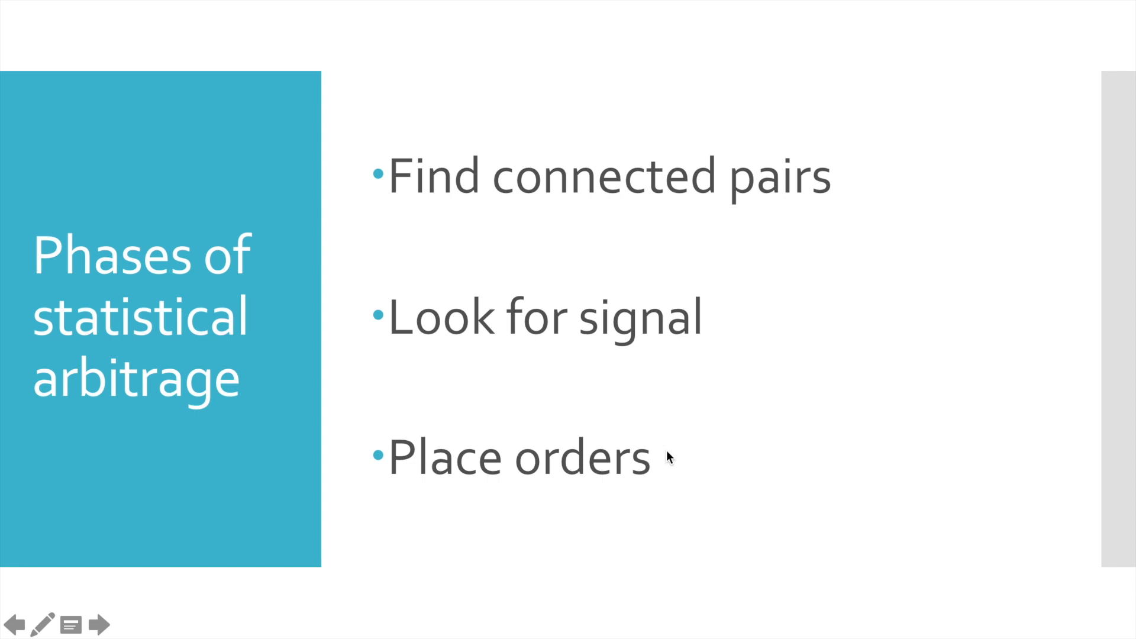
mouse_move(655, 483)
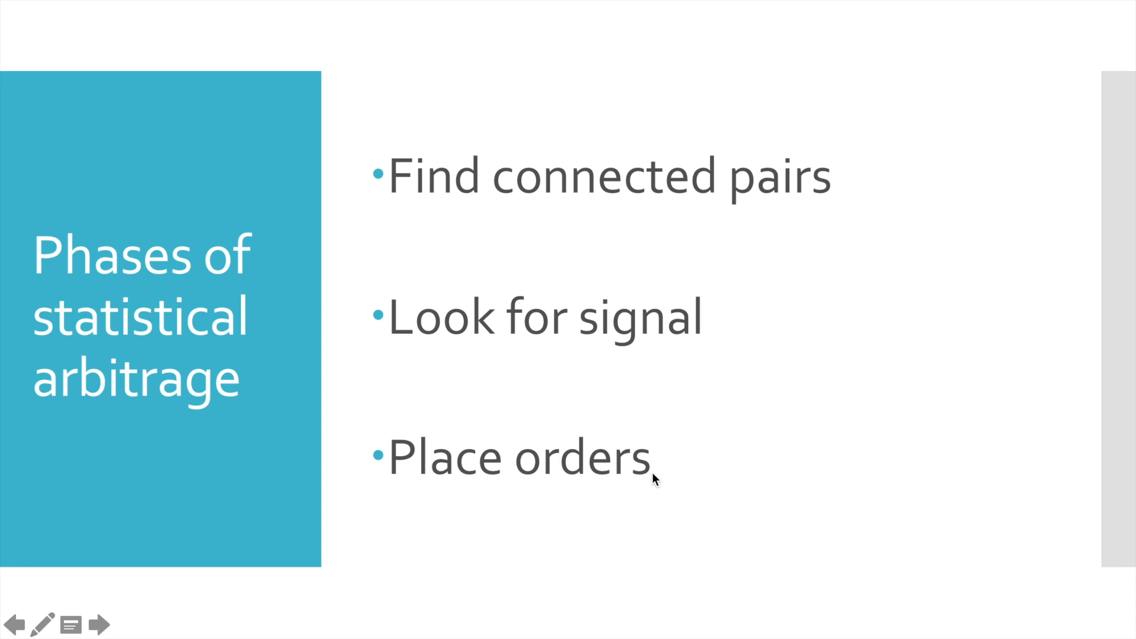
mouse_move(650, 462)
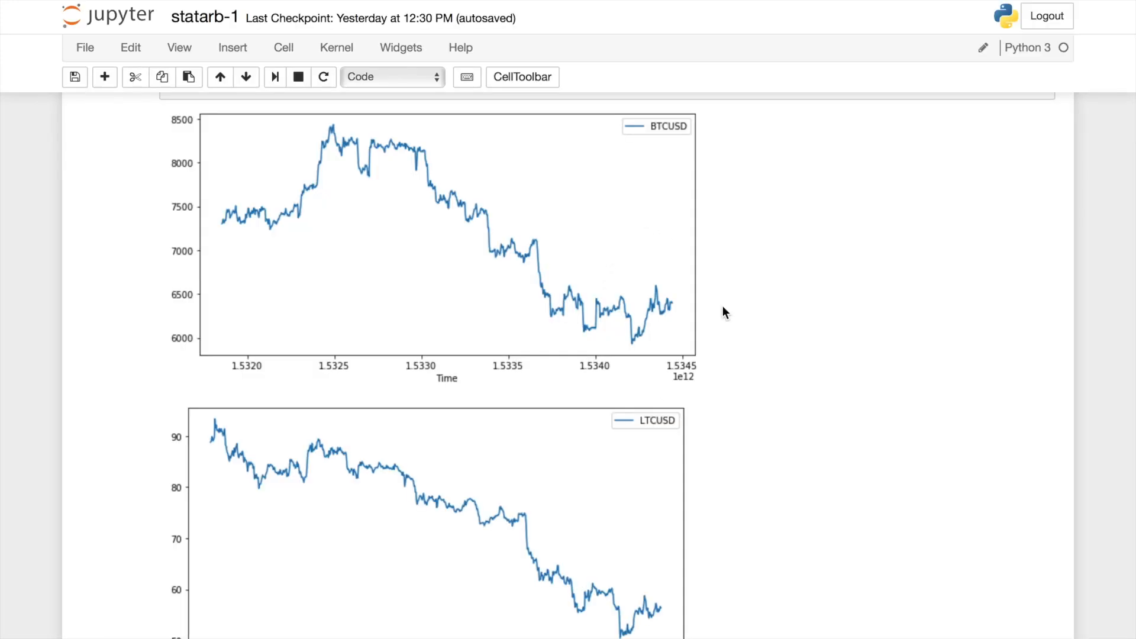
mouse_move(632, 534)
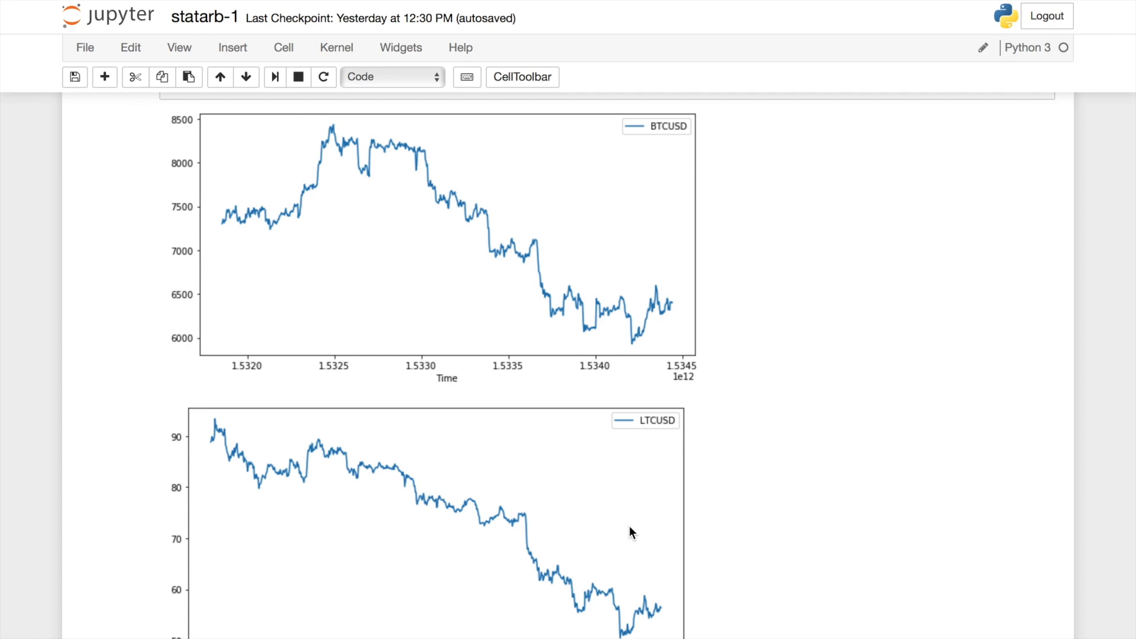
mouse_move(681, 139)
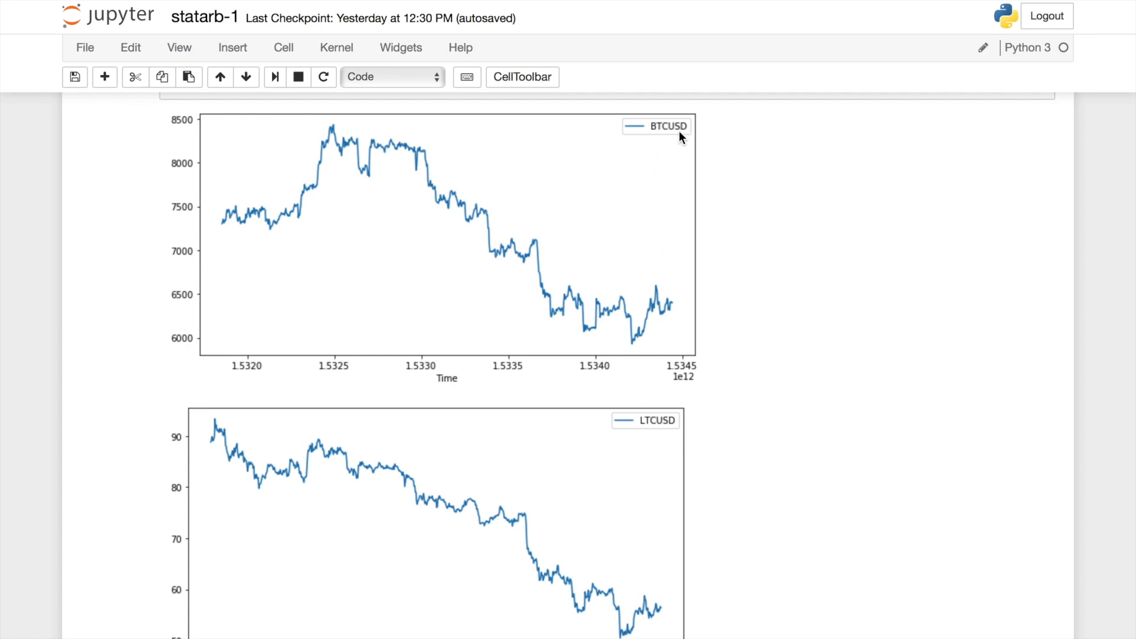
mouse_move(644, 441)
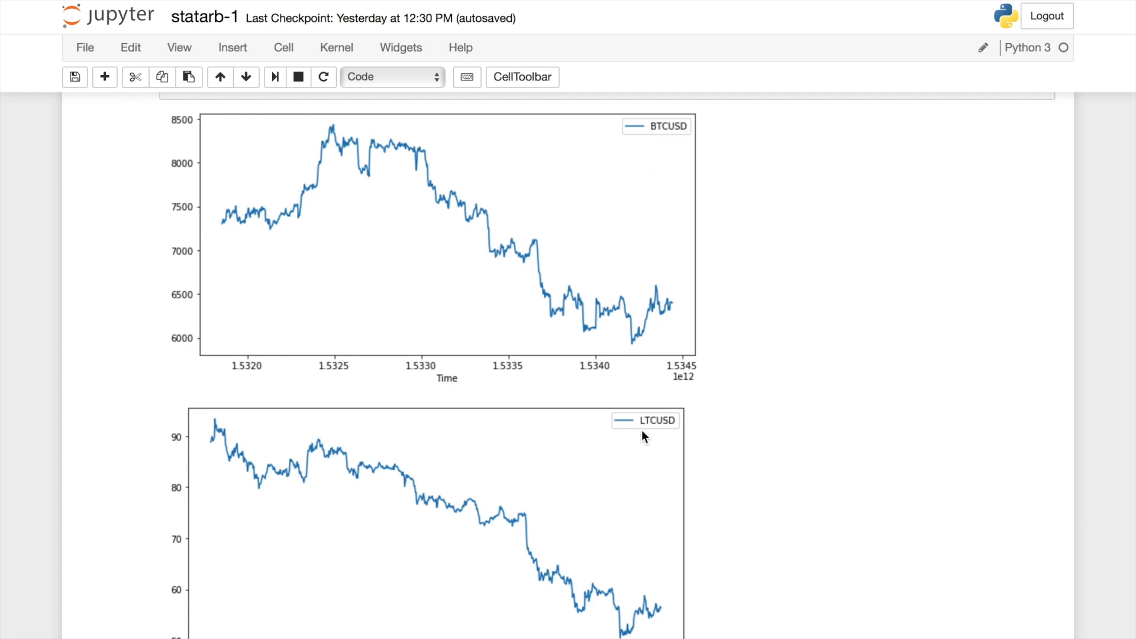
mouse_move(673, 440)
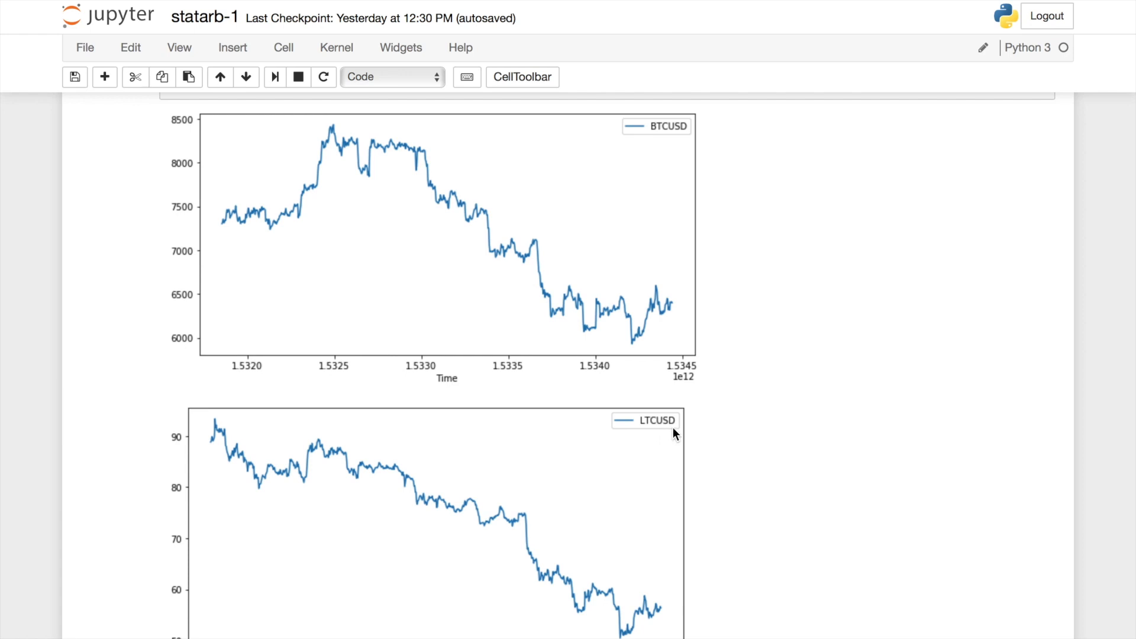
mouse_move(729, 380)
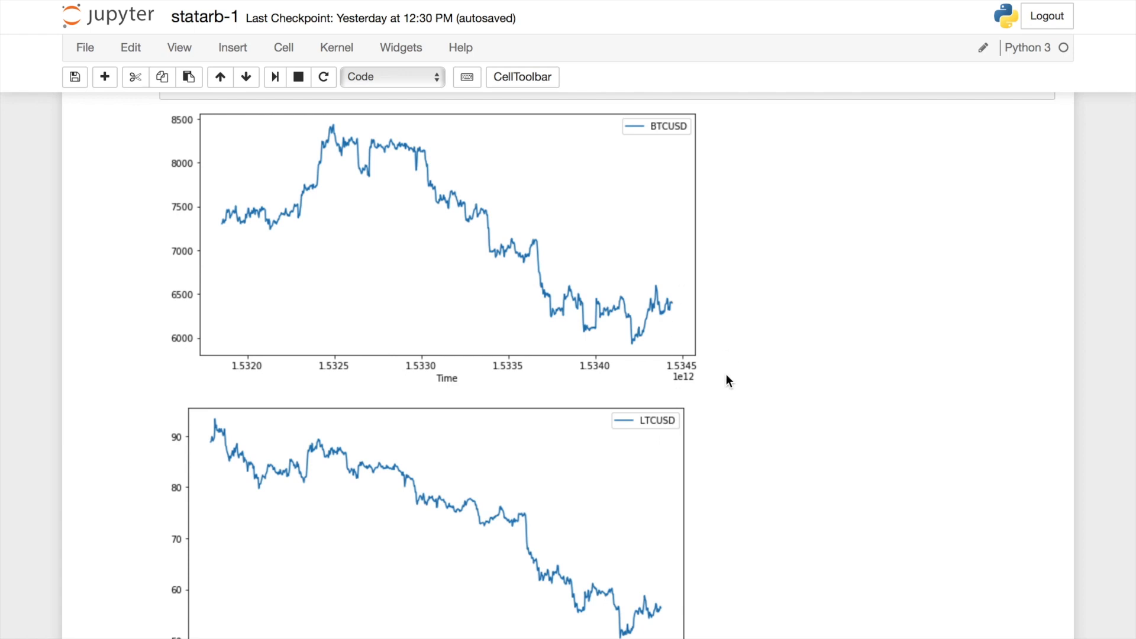
mouse_move(689, 258)
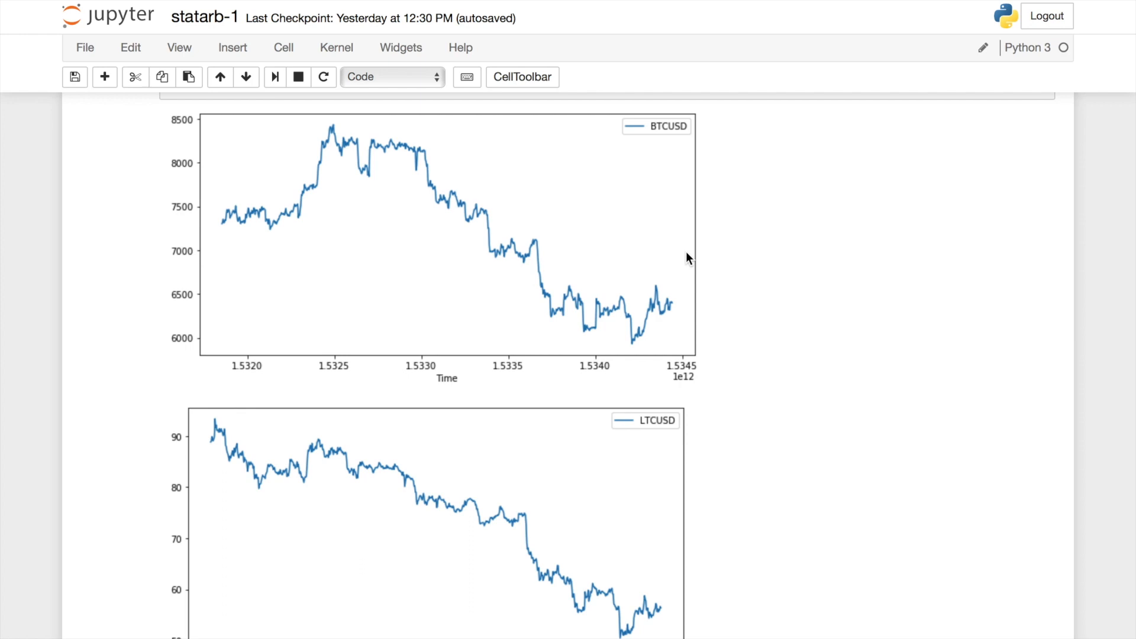
mouse_move(291, 206)
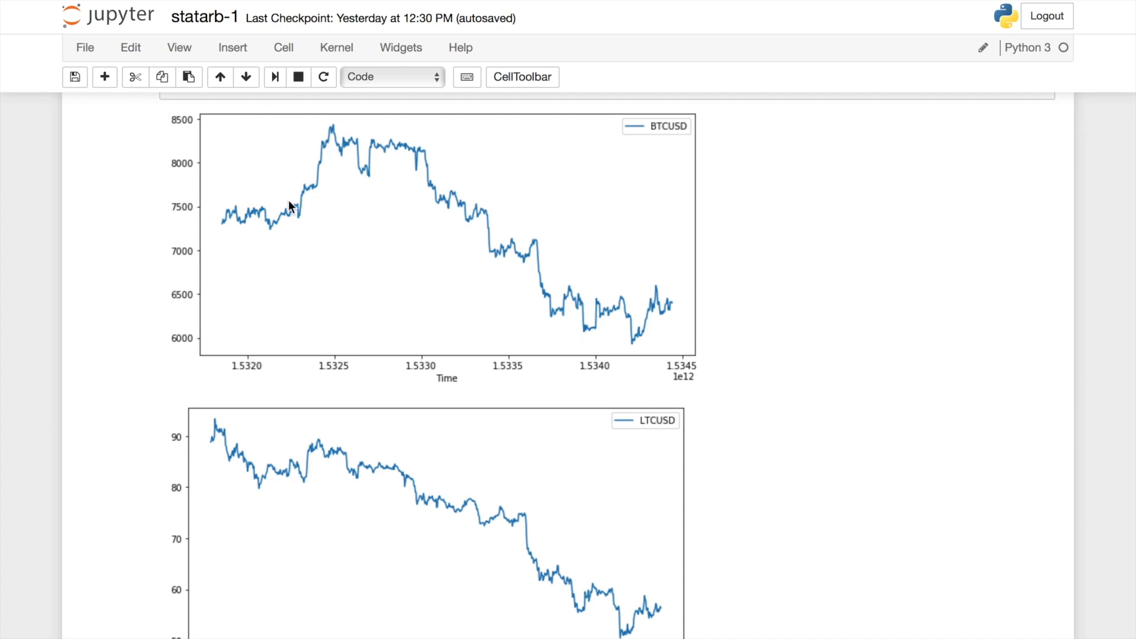
mouse_move(687, 264)
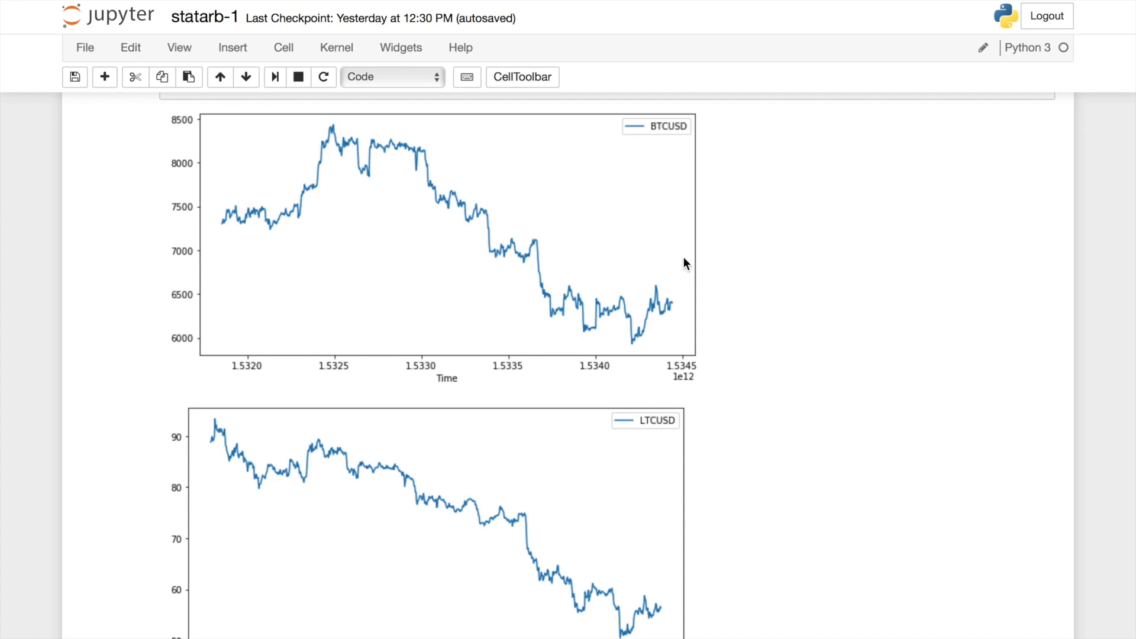
mouse_move(476, 210)
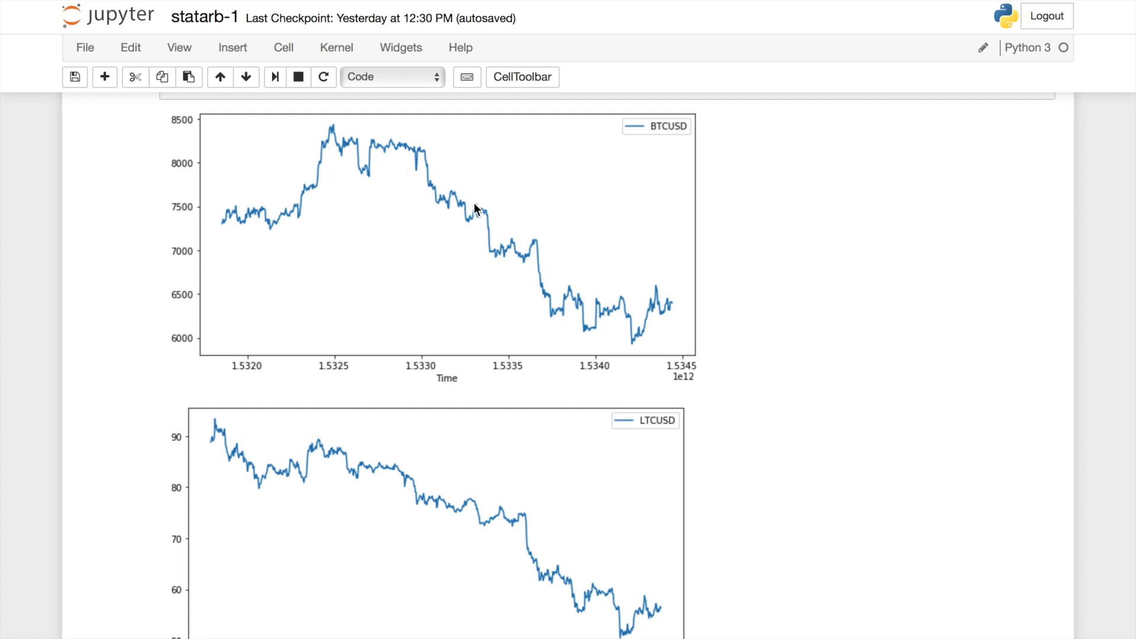
mouse_move(667, 236)
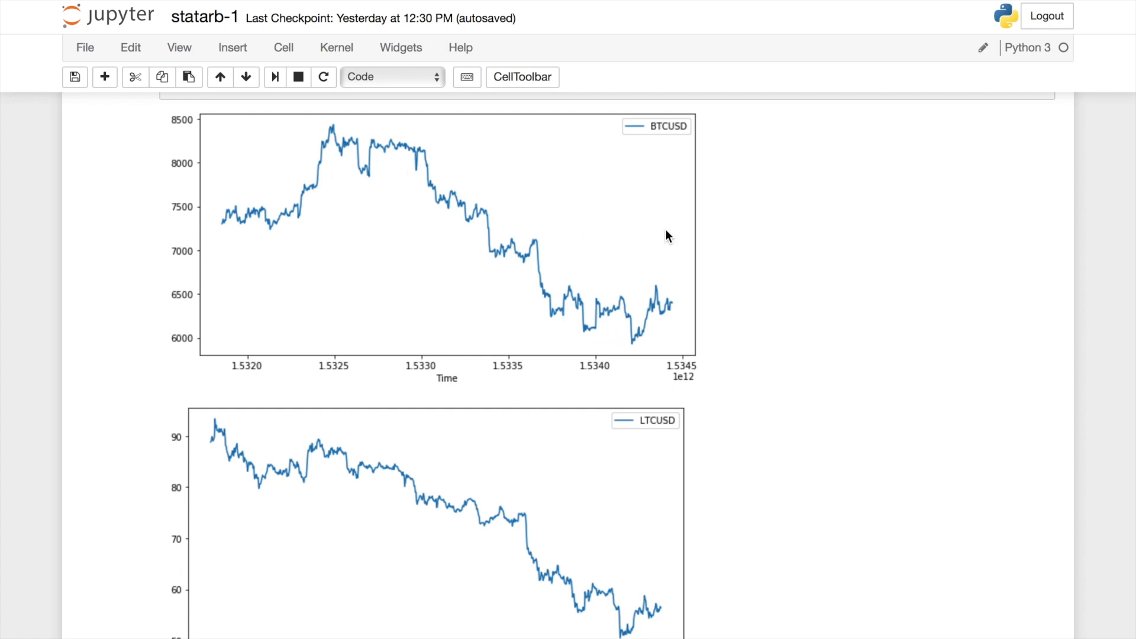
mouse_move(688, 250)
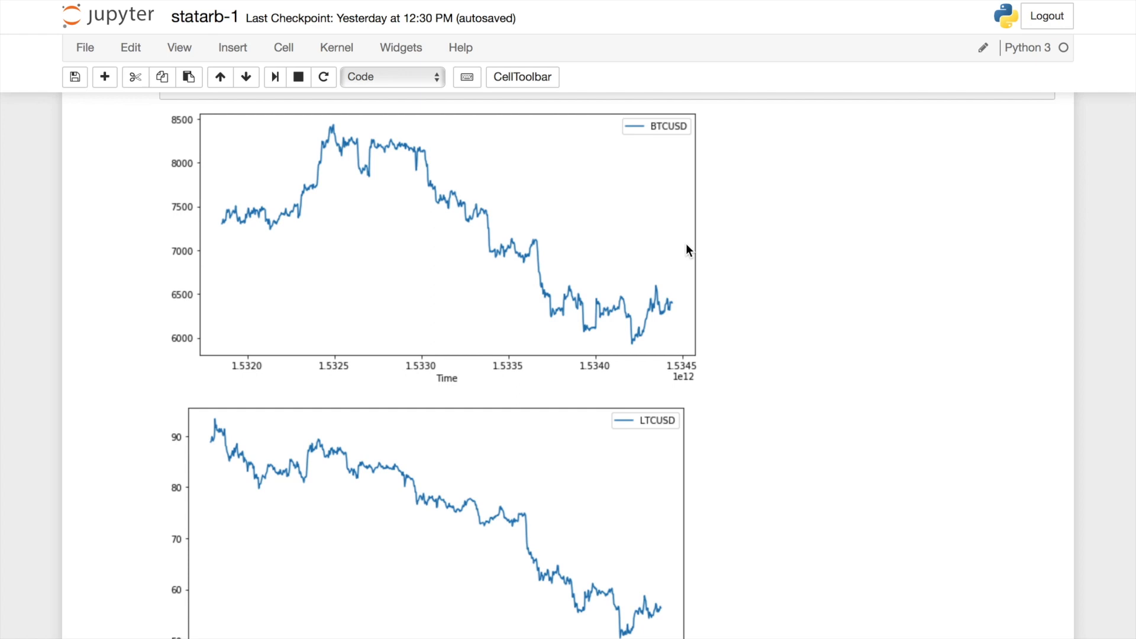
mouse_move(298, 216)
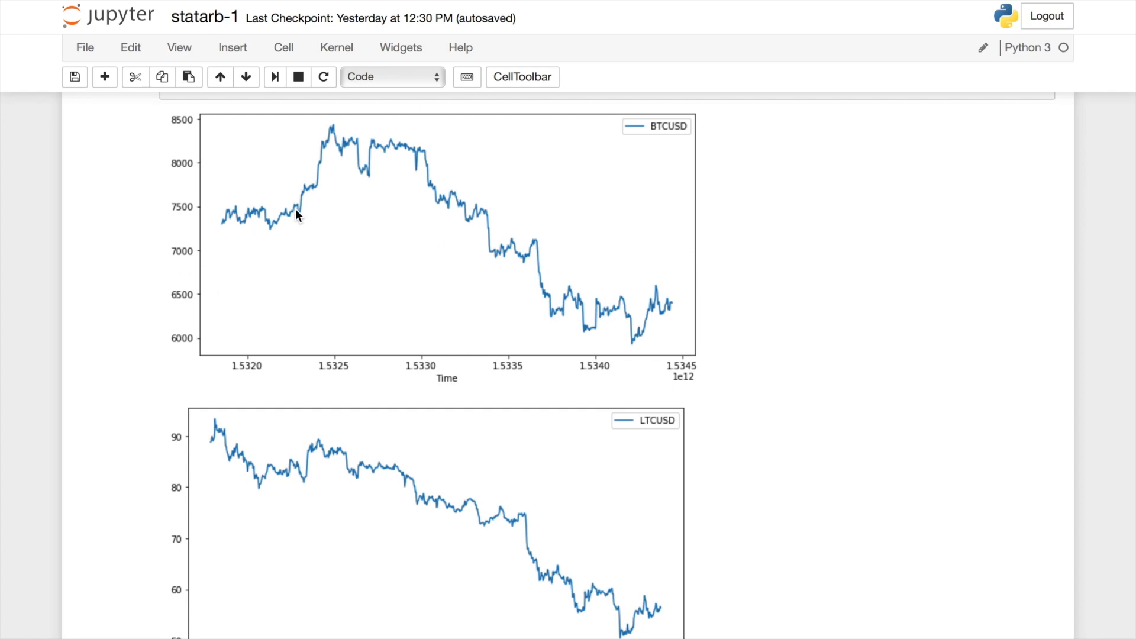
mouse_move(218, 225)
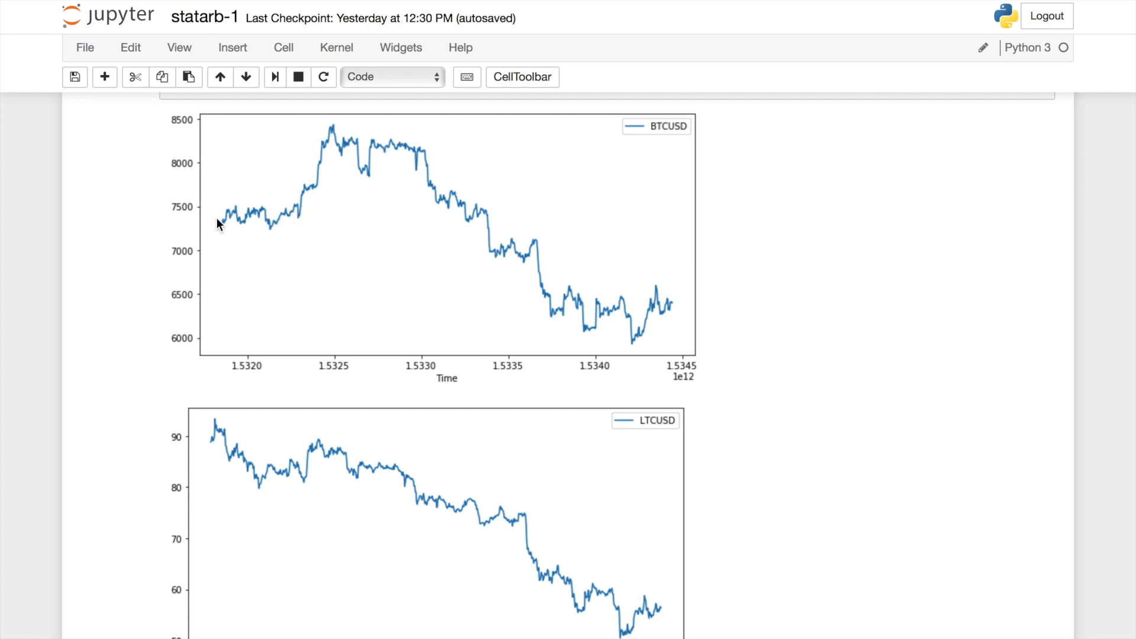
mouse_move(239, 221)
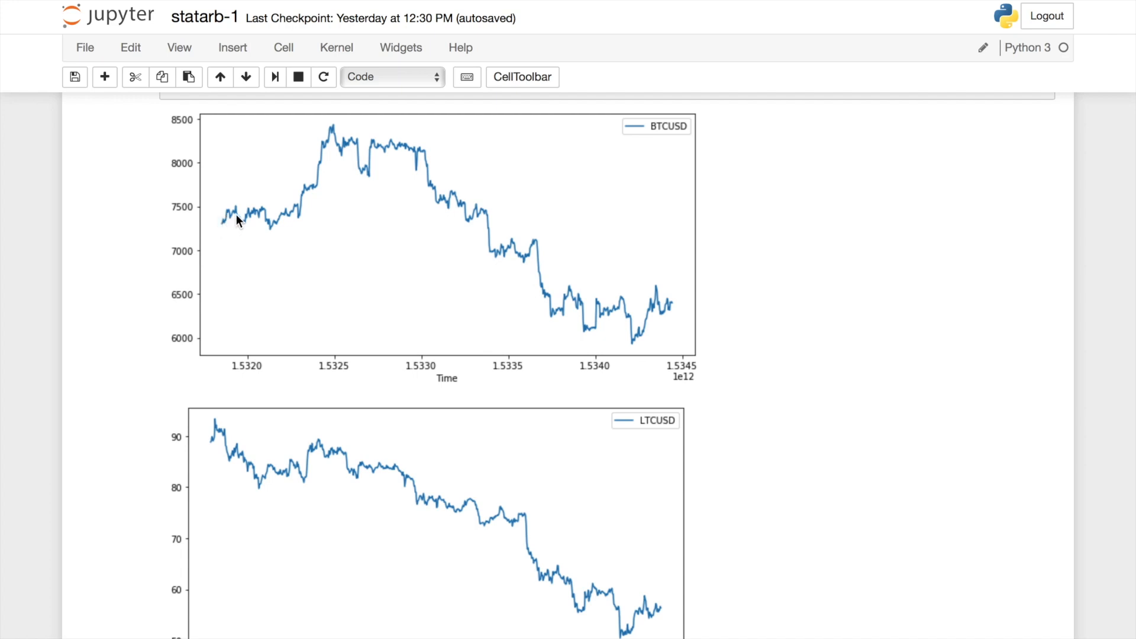
mouse_move(212, 425)
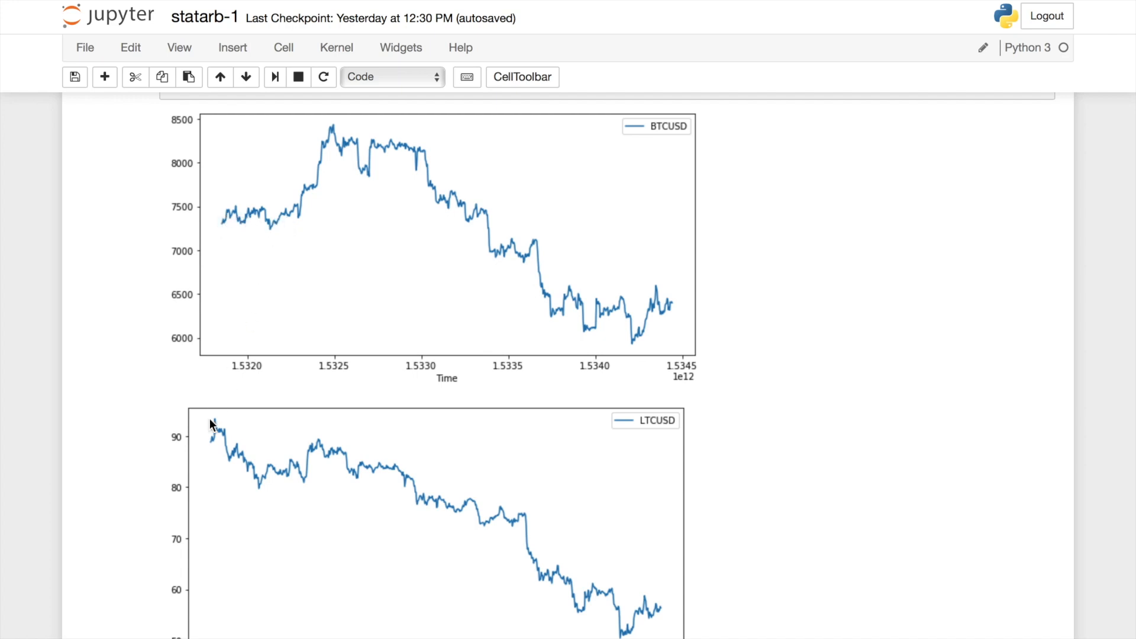
mouse_move(219, 433)
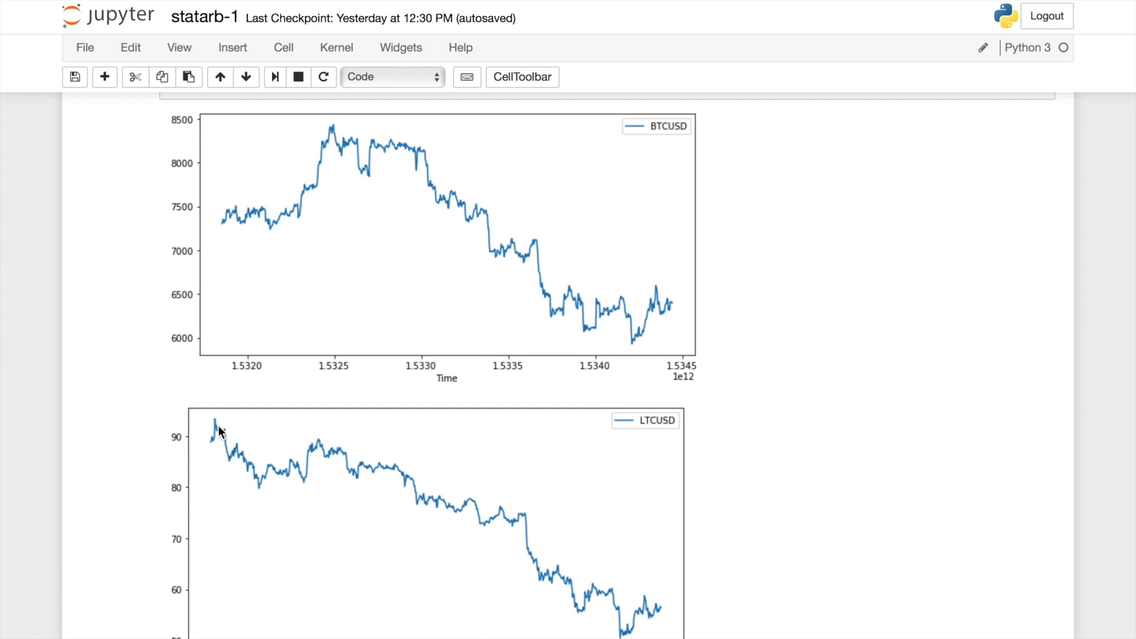
mouse_move(263, 507)
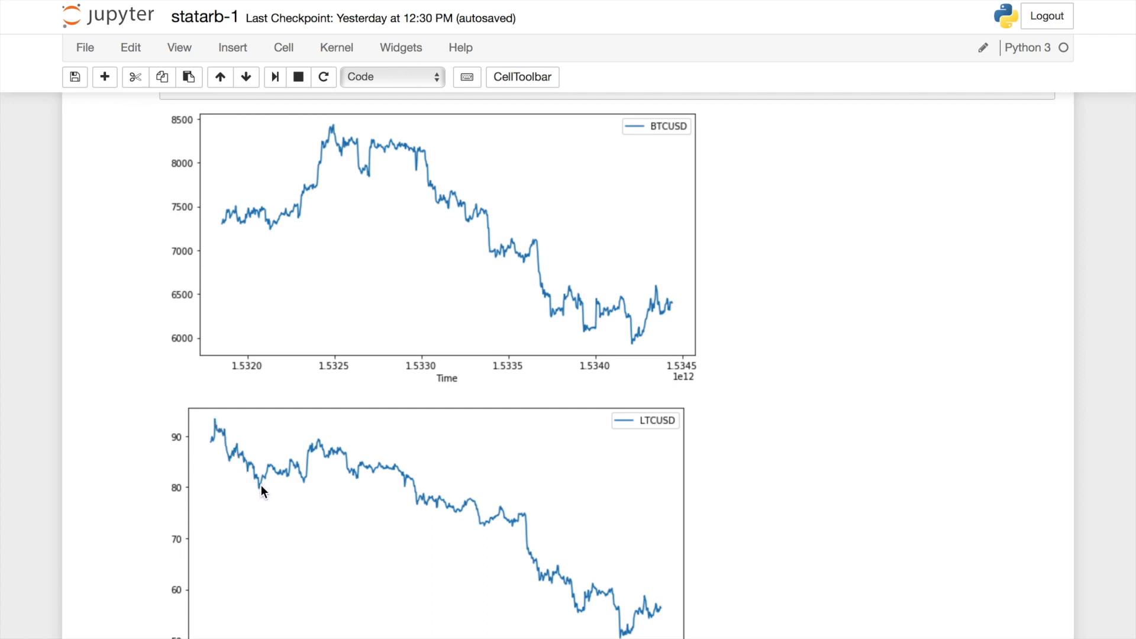
mouse_move(267, 468)
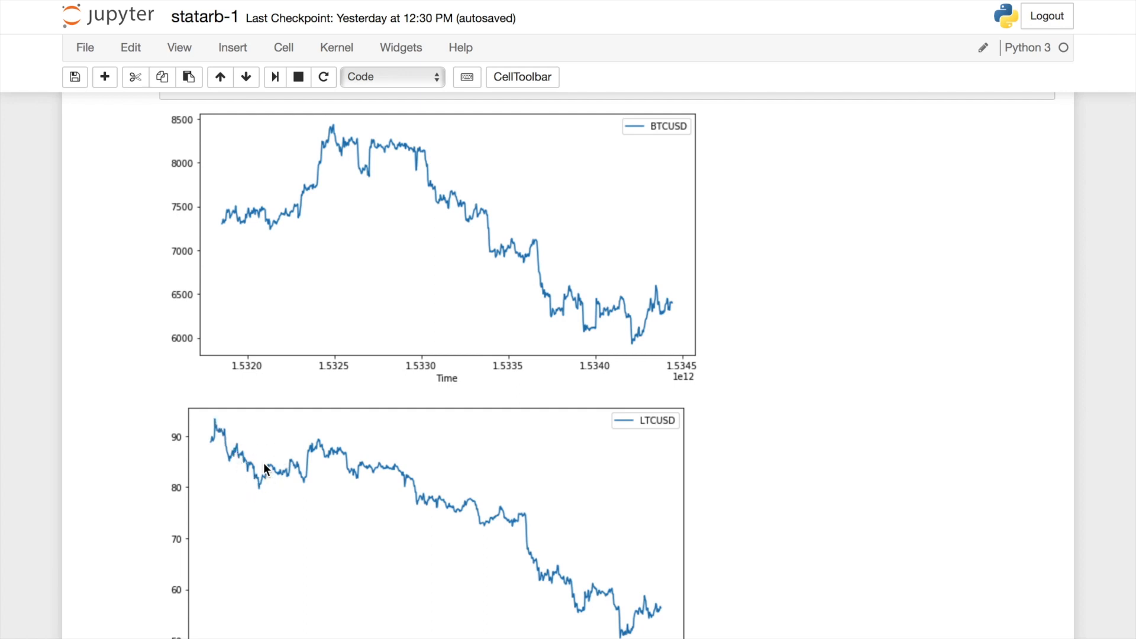
mouse_move(256, 213)
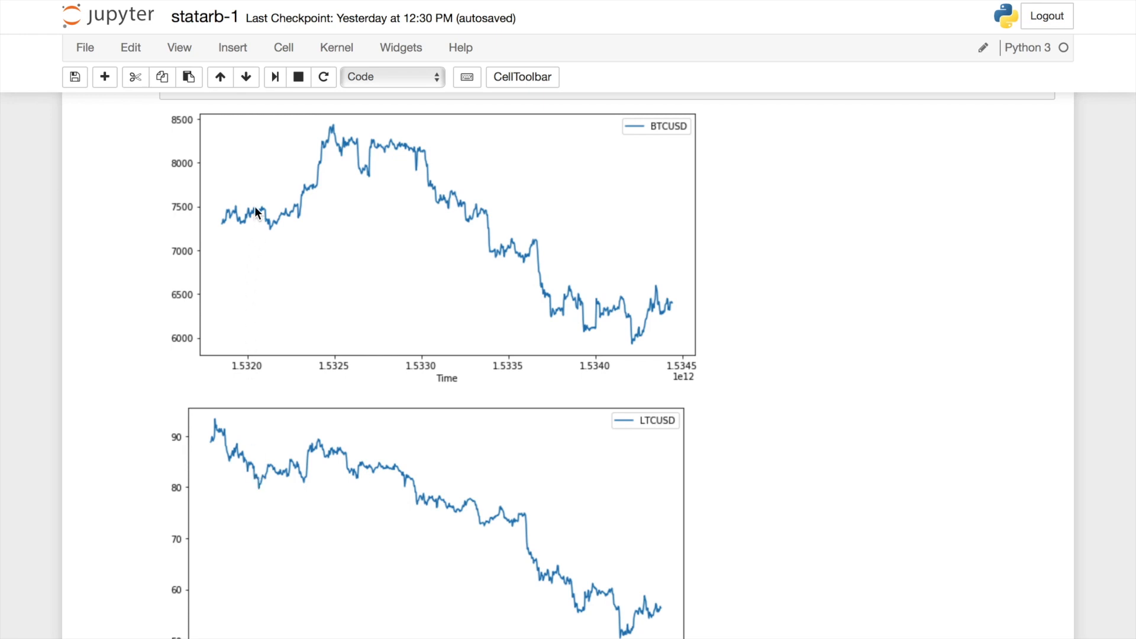
mouse_move(252, 222)
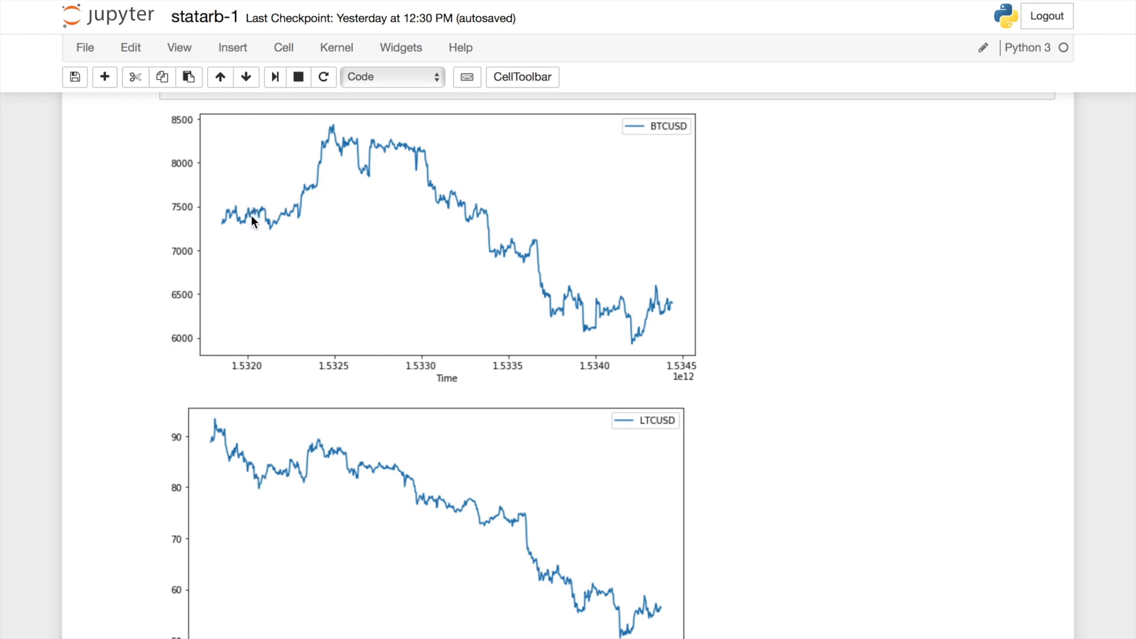
mouse_move(279, 492)
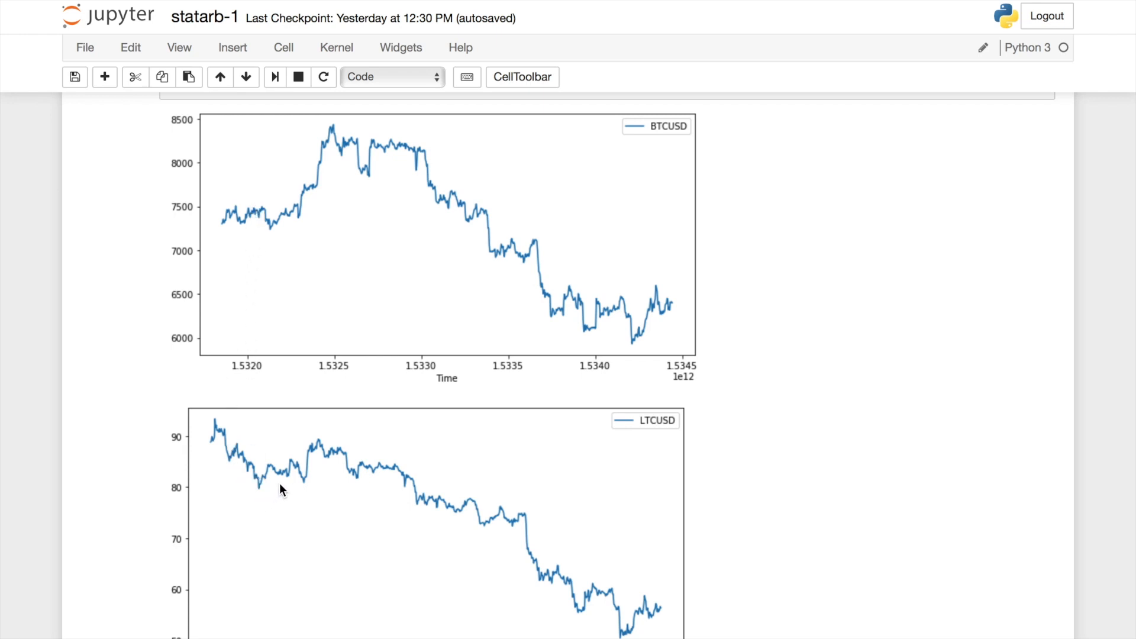
mouse_move(305, 447)
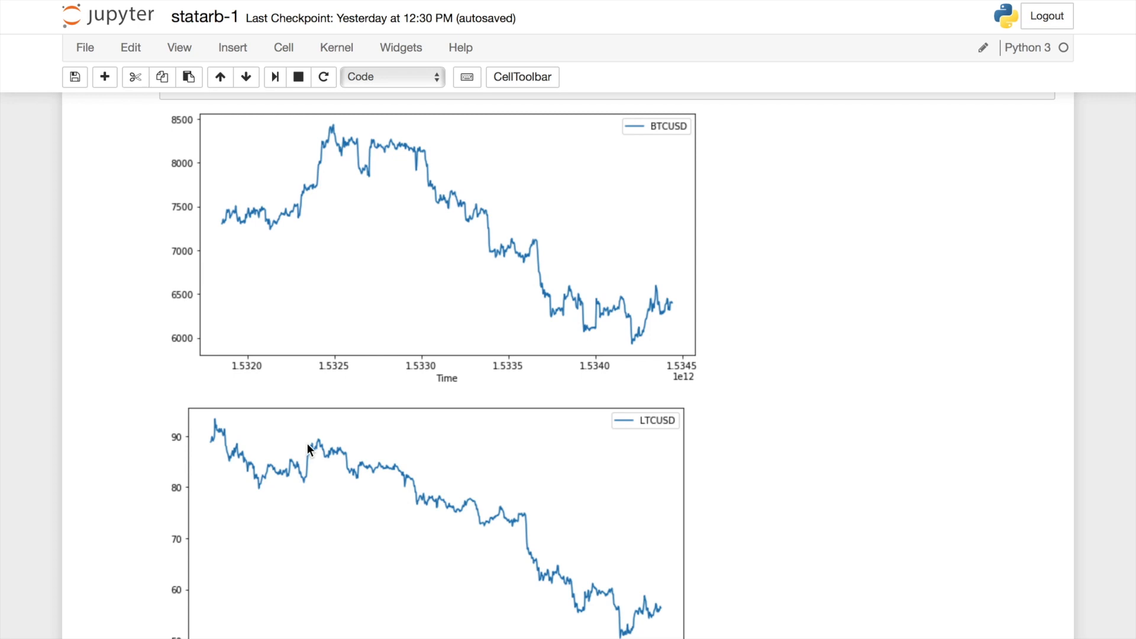
mouse_move(293, 458)
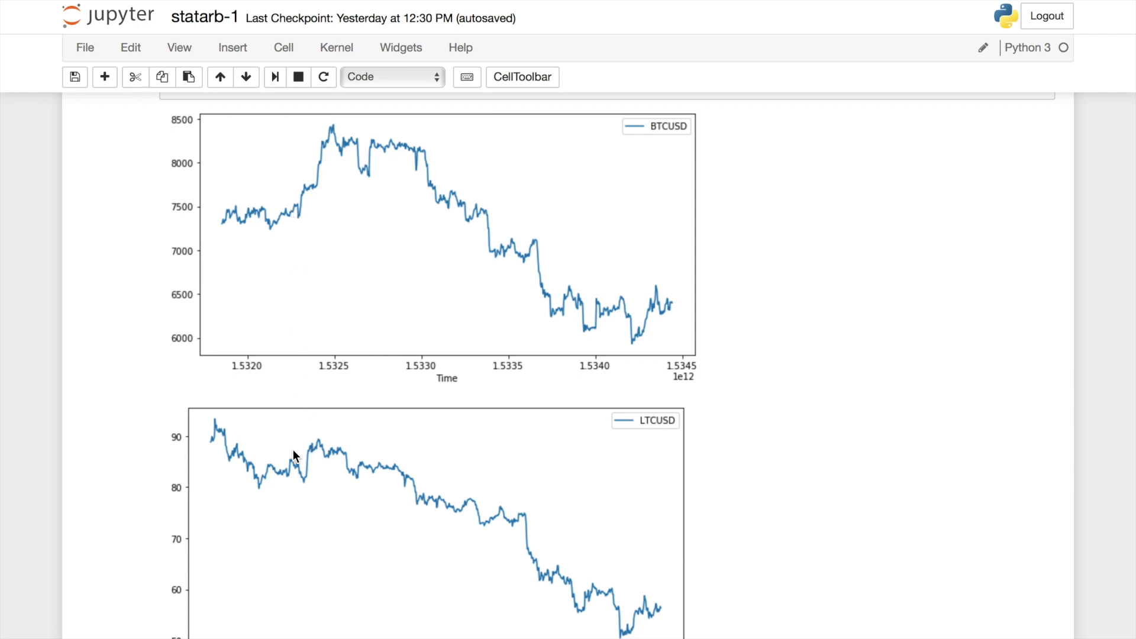
mouse_move(308, 449)
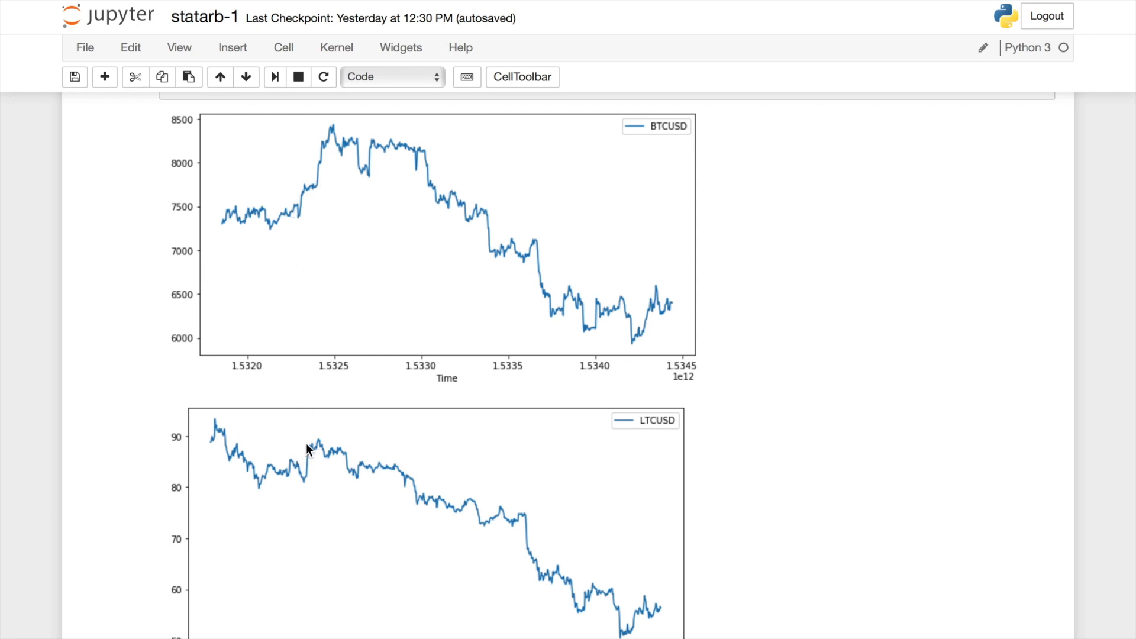
mouse_move(490, 211)
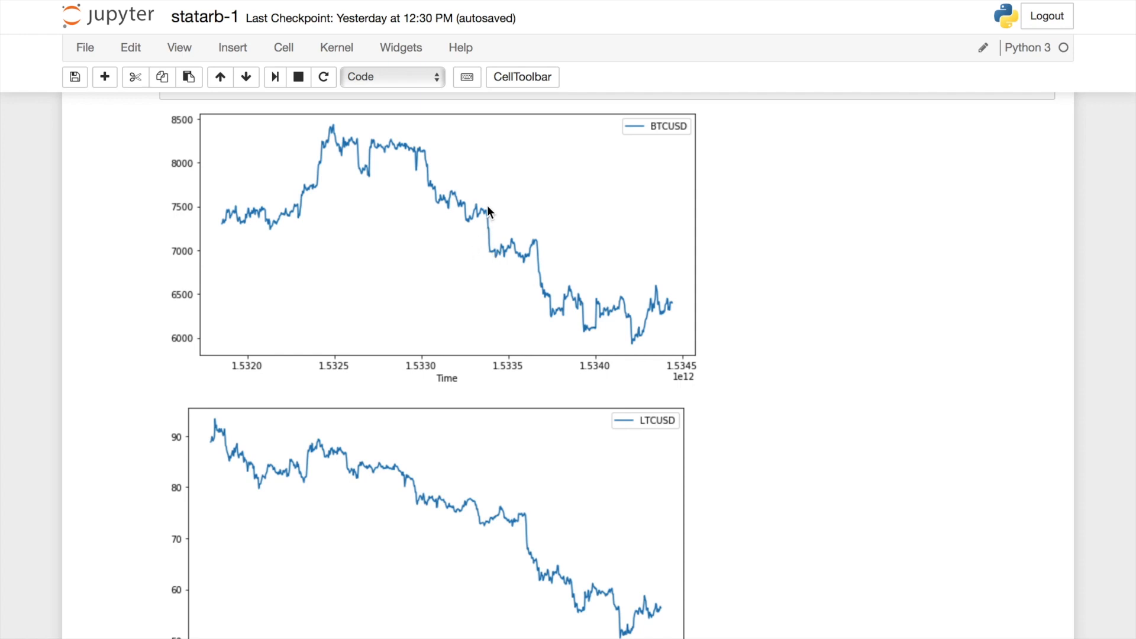
mouse_move(544, 264)
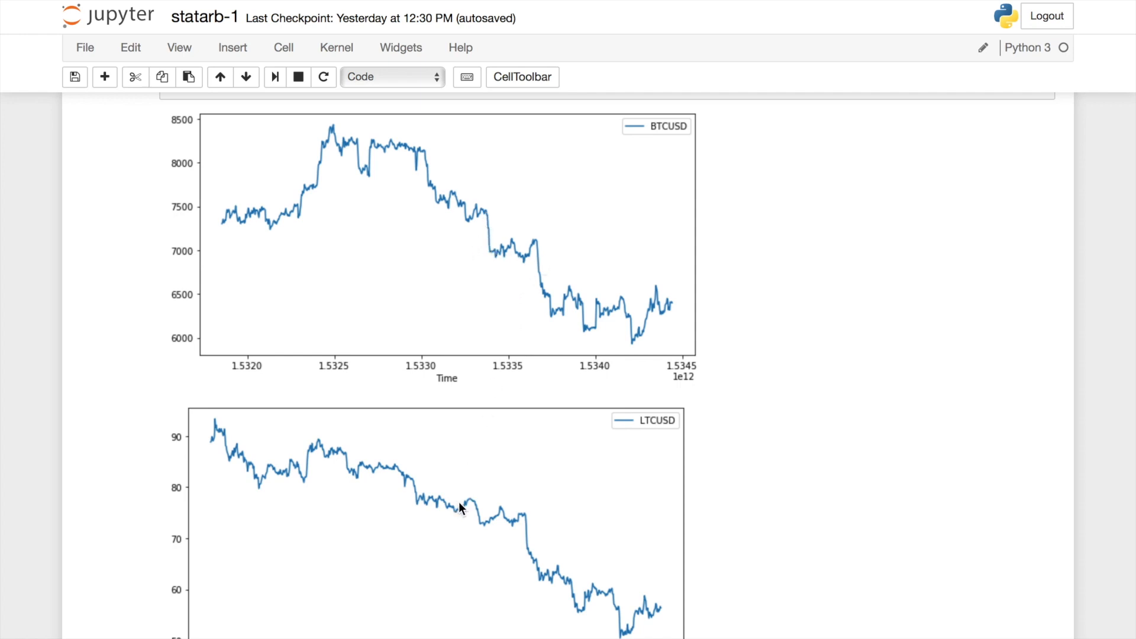
mouse_move(507, 519)
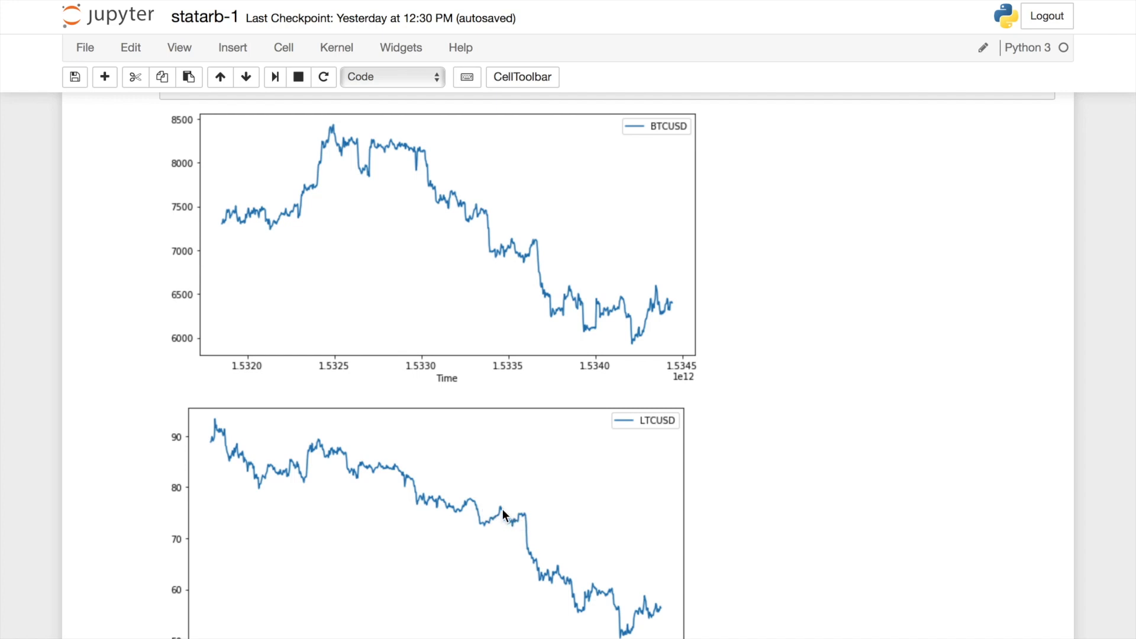
mouse_move(525, 258)
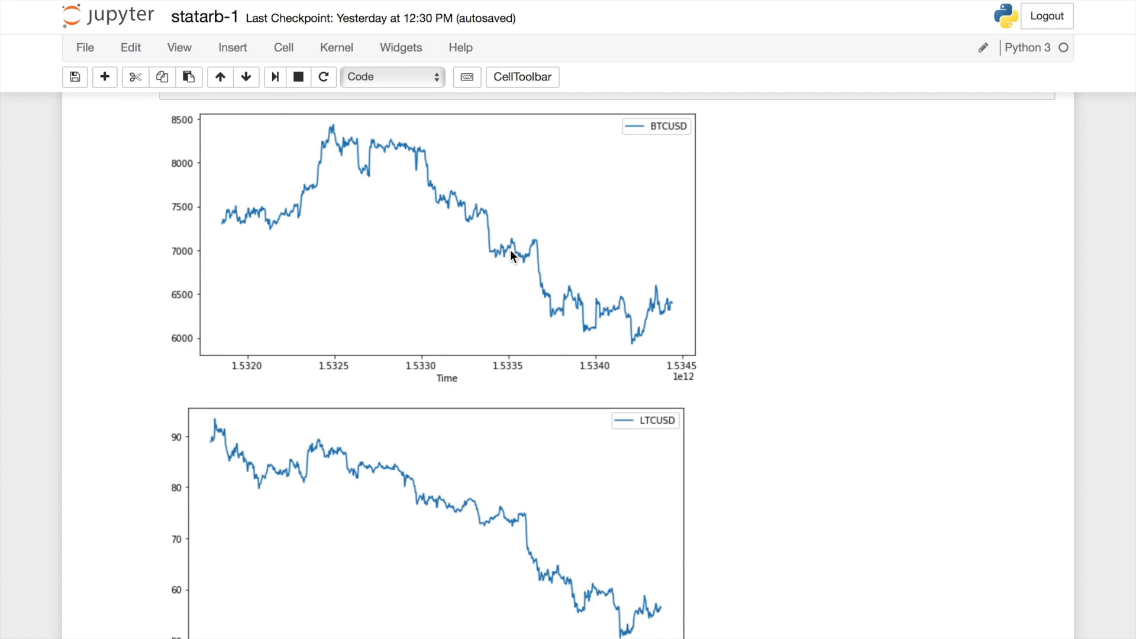
mouse_move(481, 515)
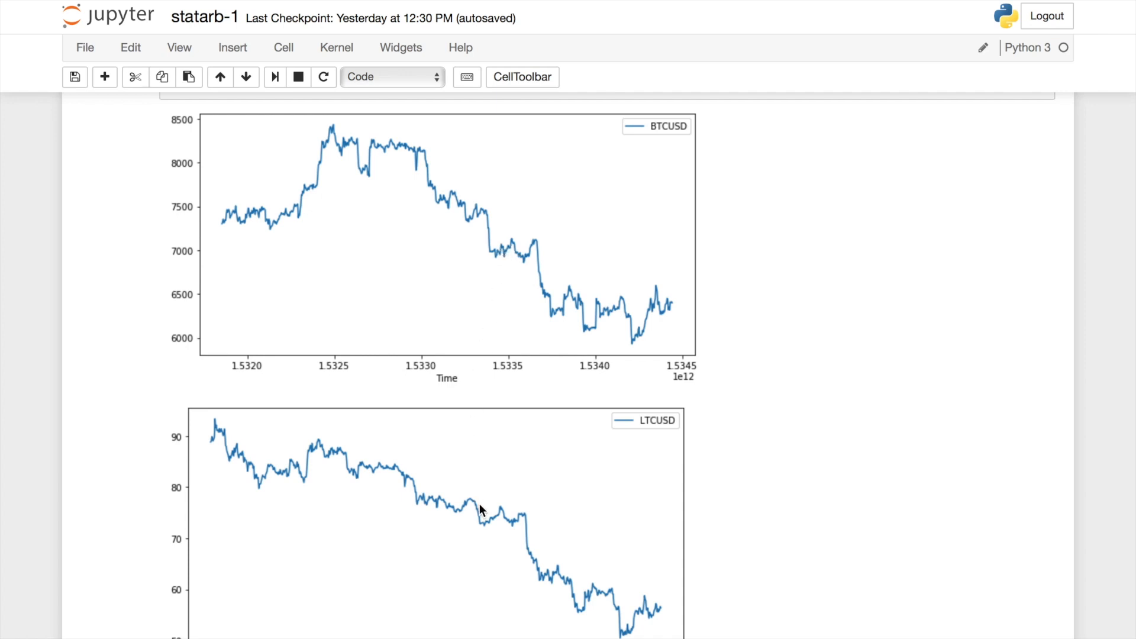
mouse_move(490, 322)
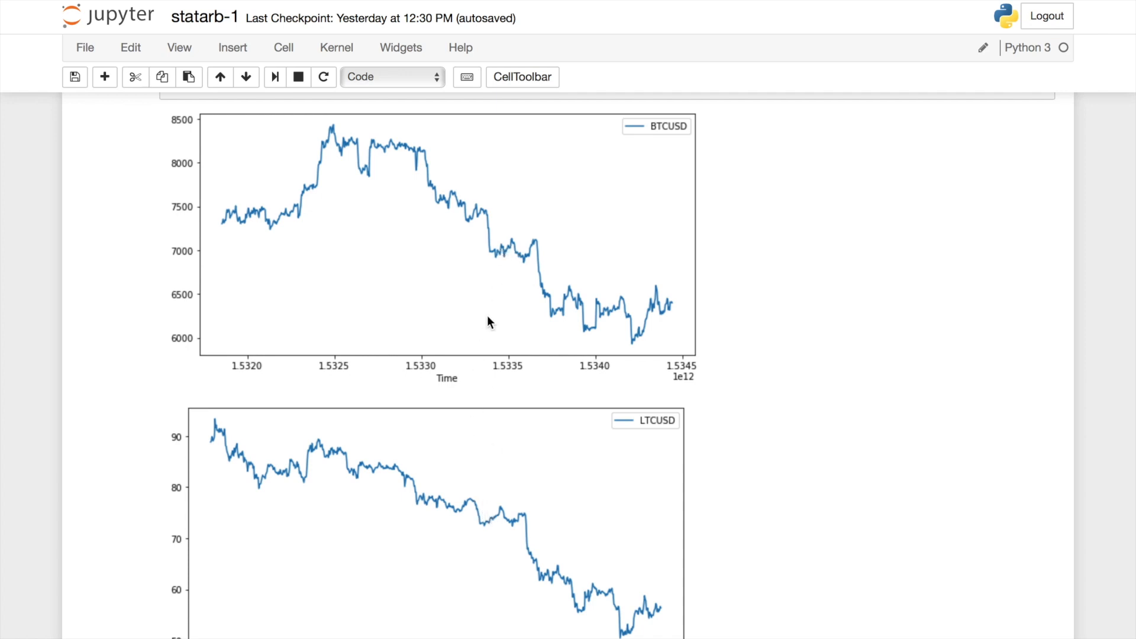
mouse_move(540, 243)
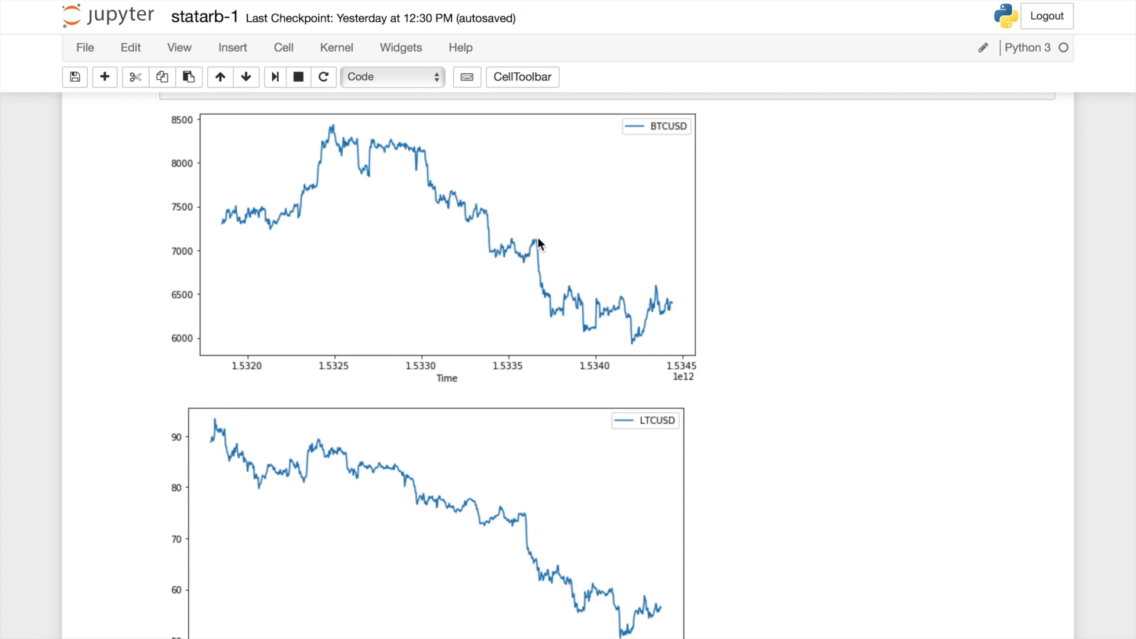
mouse_move(536, 238)
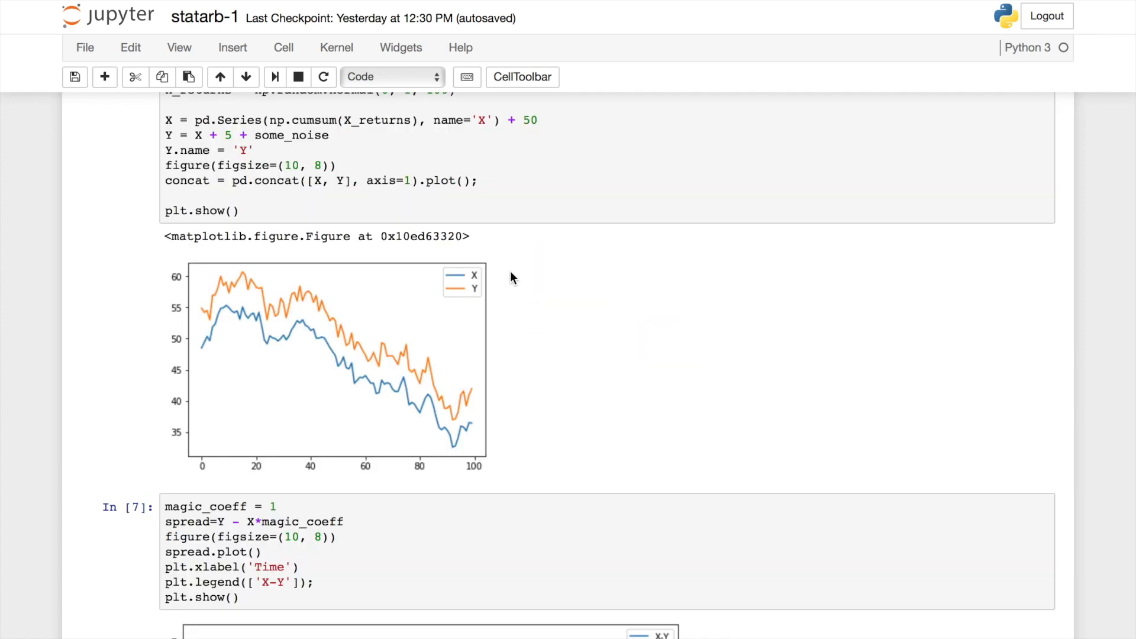
mouse_move(246, 287)
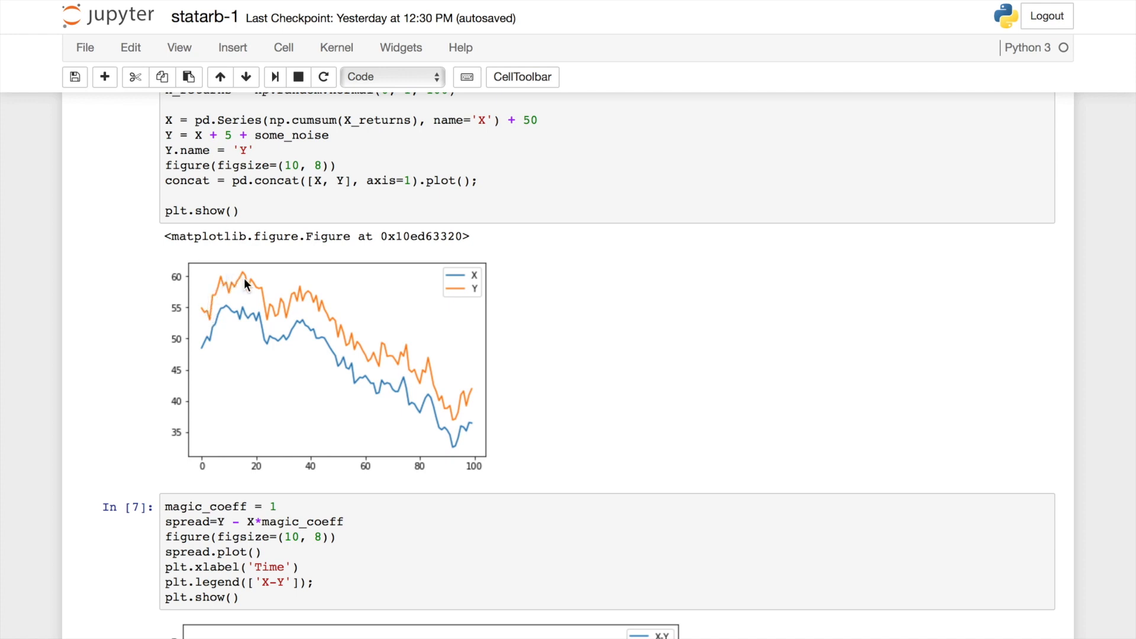
mouse_move(483, 296)
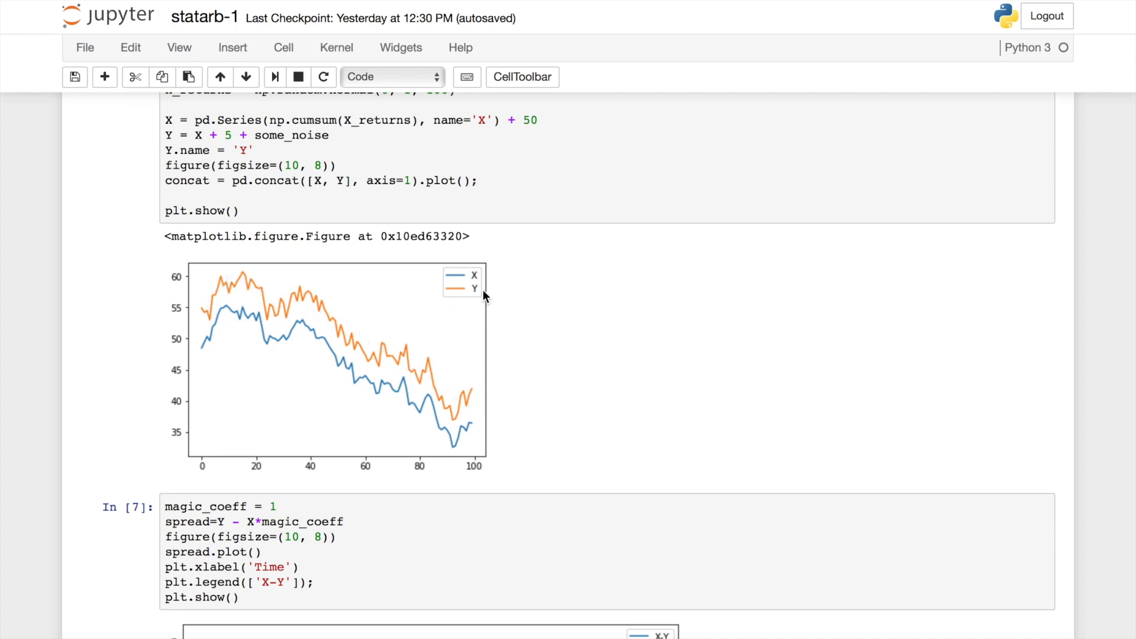
mouse_move(490, 284)
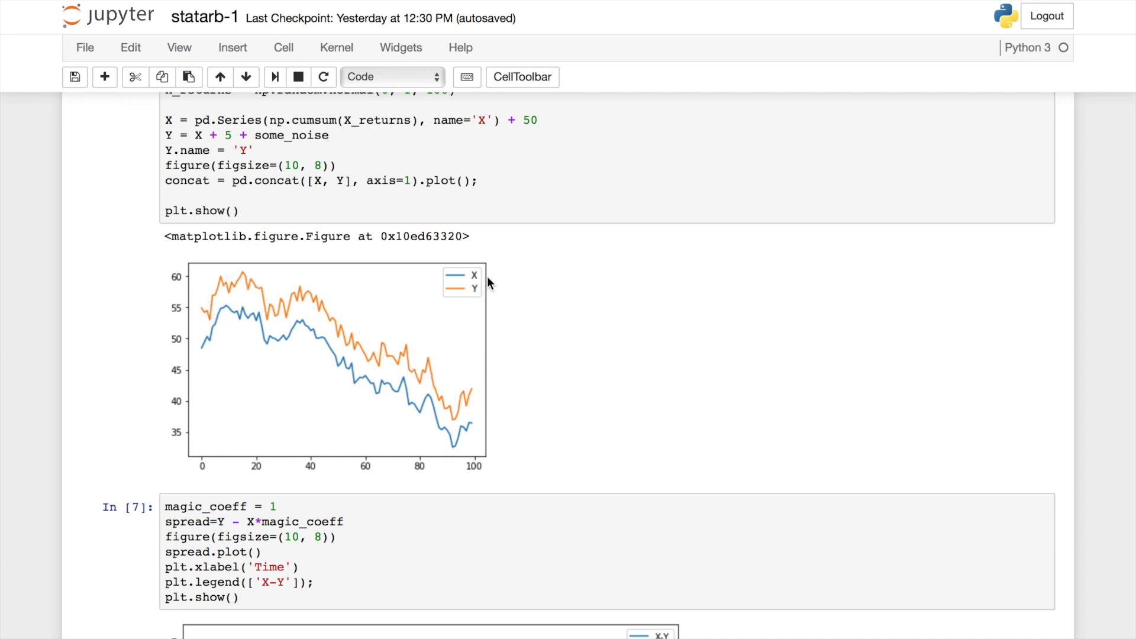
mouse_move(192, 315)
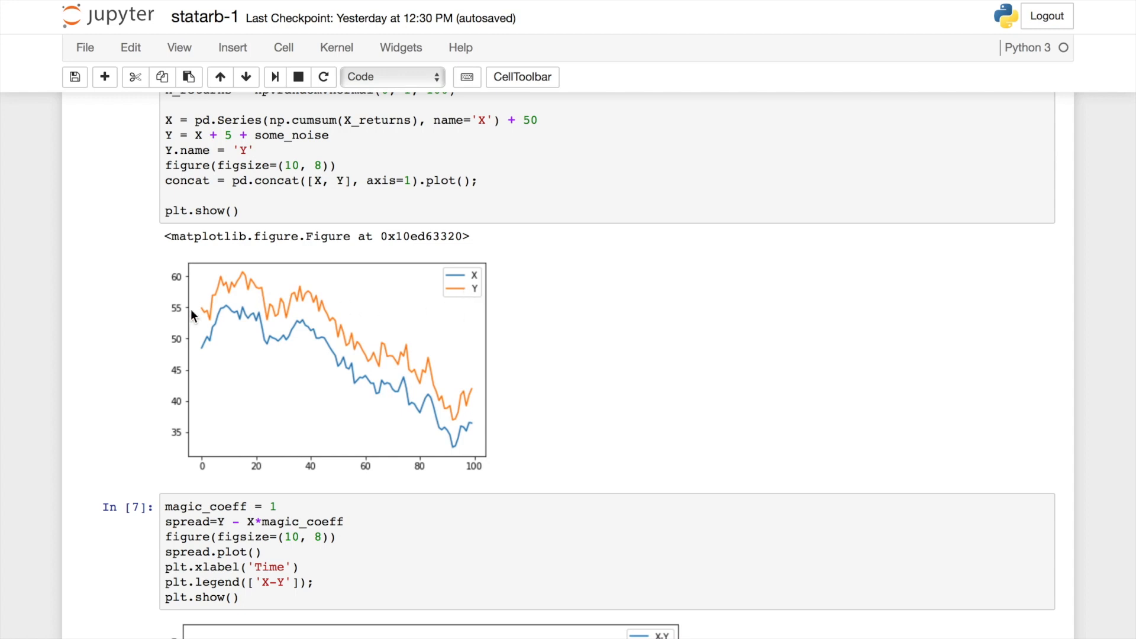
mouse_move(463, 405)
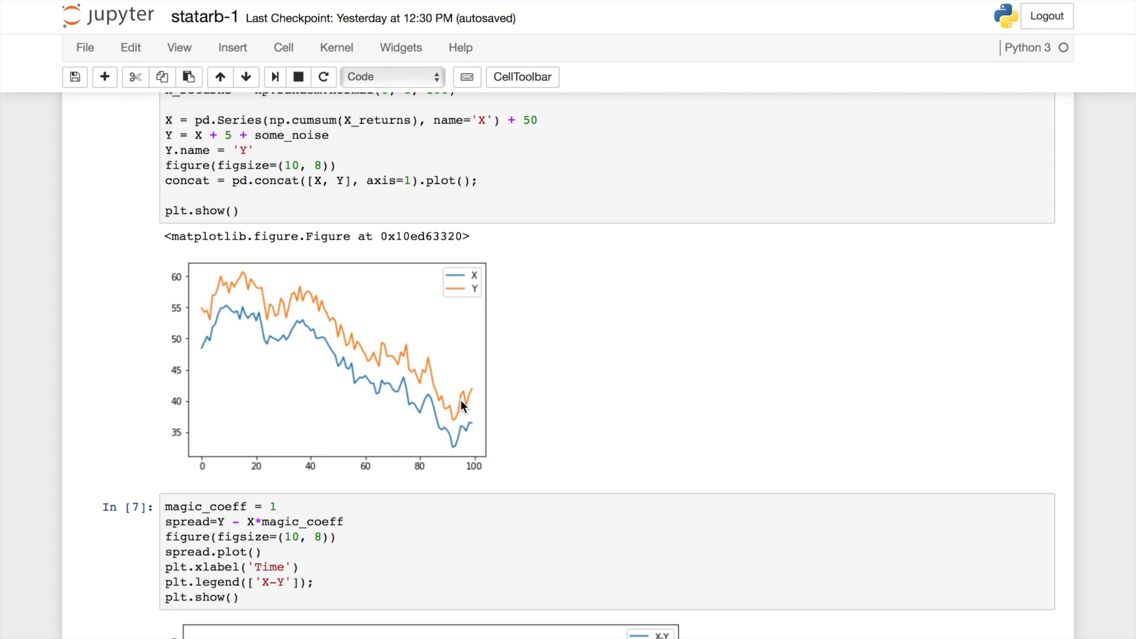
mouse_move(221, 348)
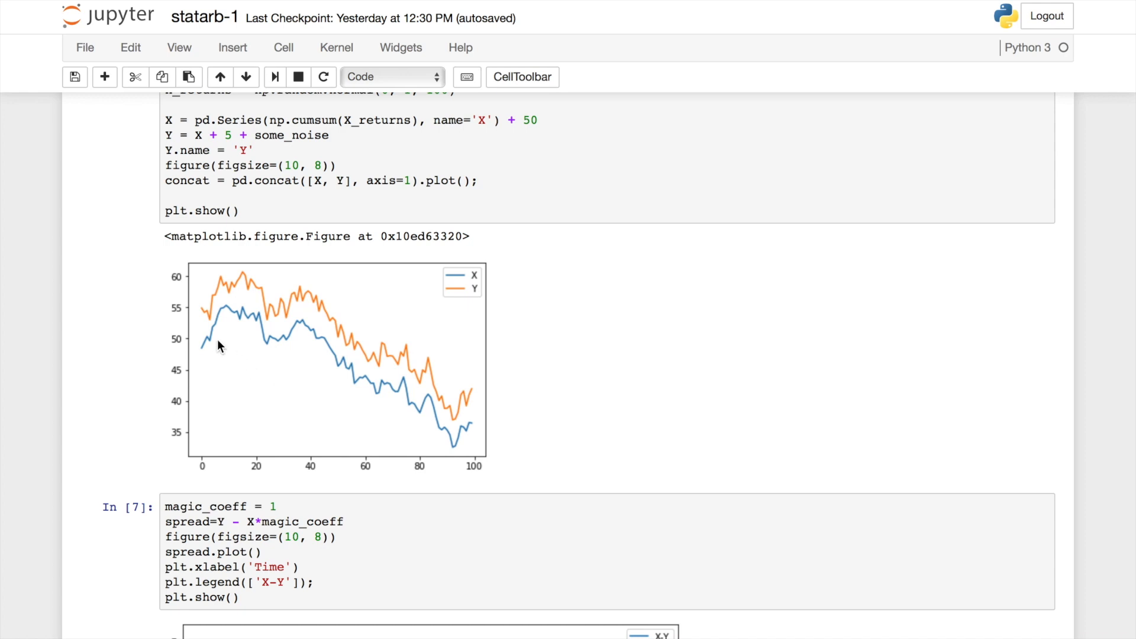
mouse_move(454, 403)
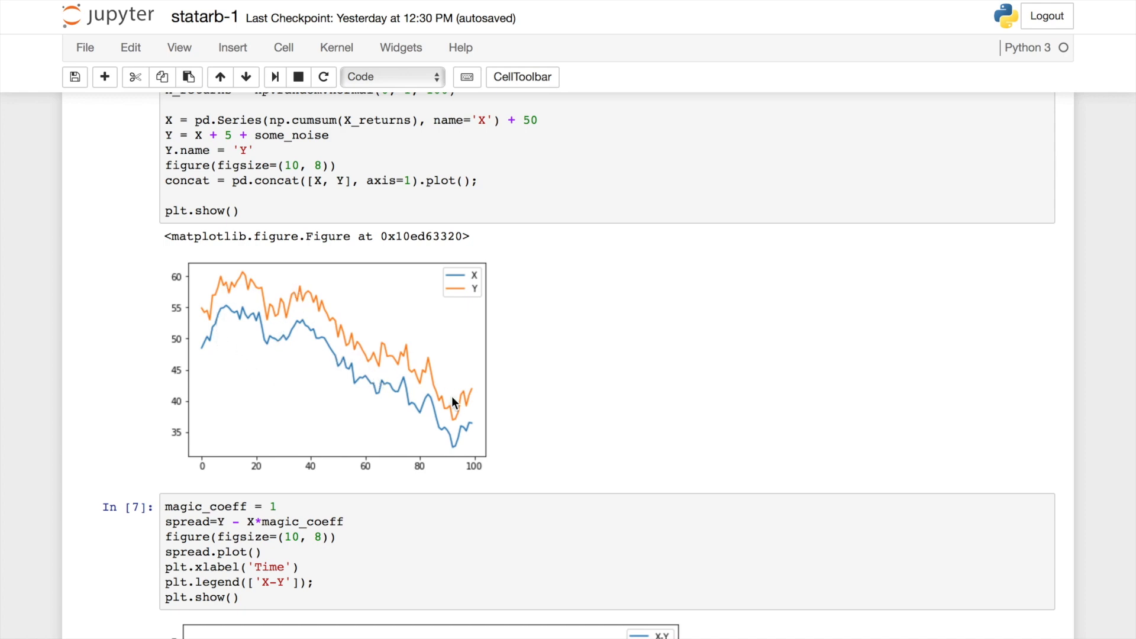
mouse_move(473, 402)
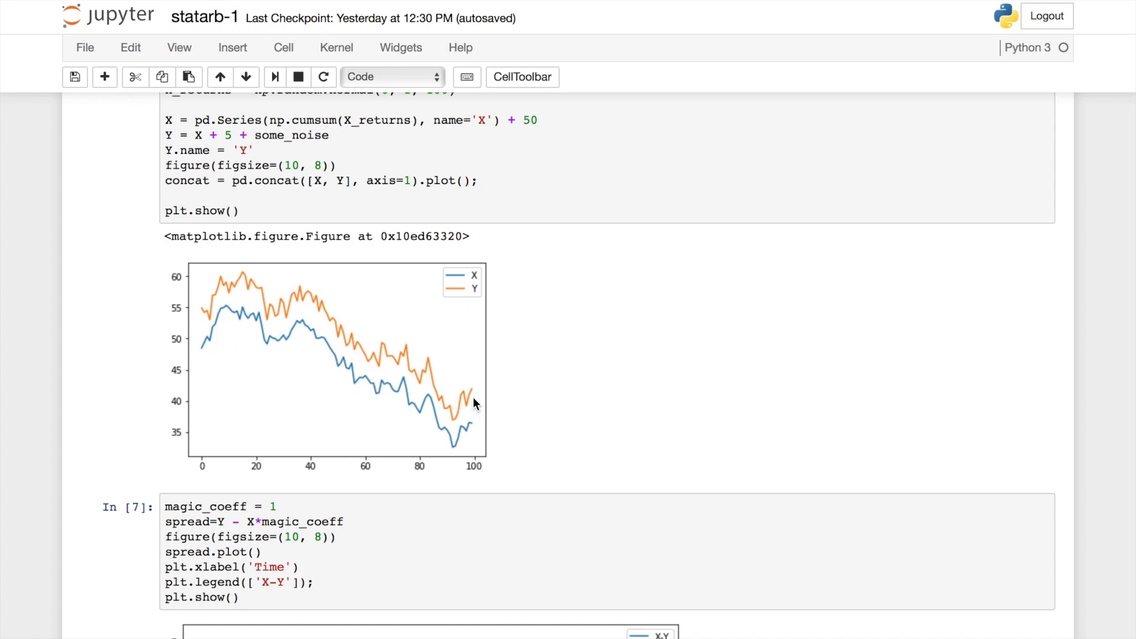
mouse_move(473, 312)
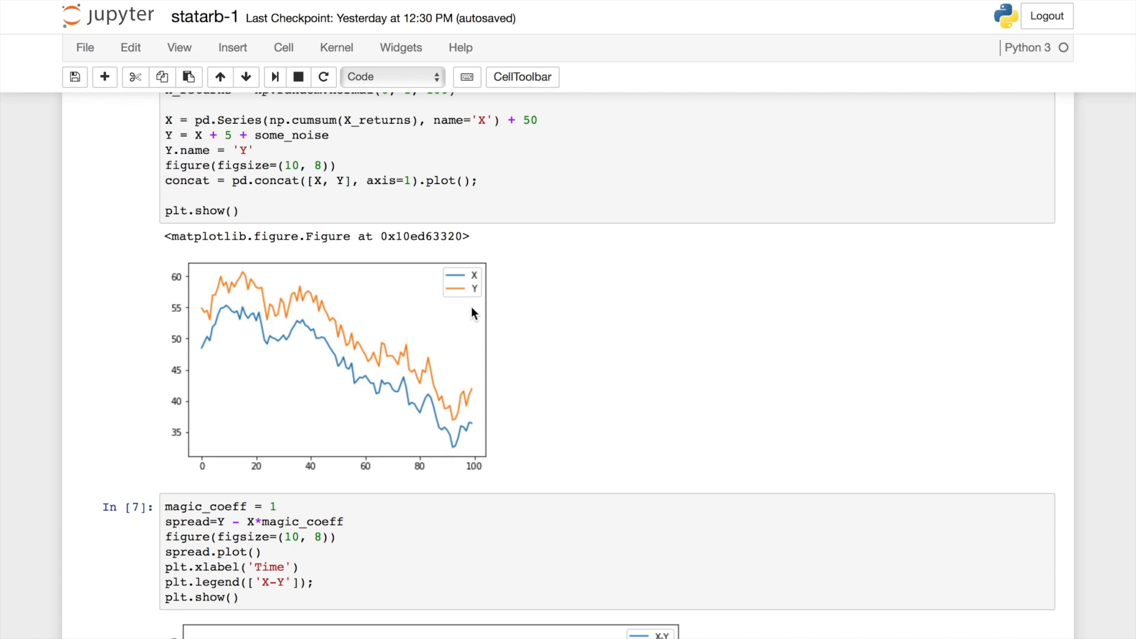
mouse_move(476, 299)
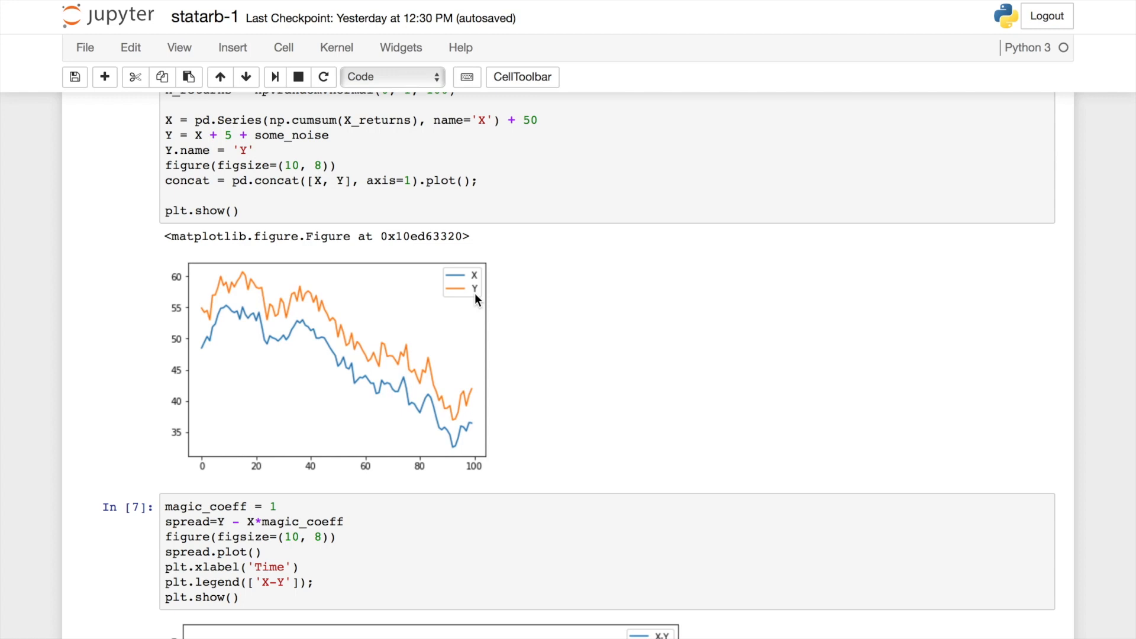
mouse_move(481, 288)
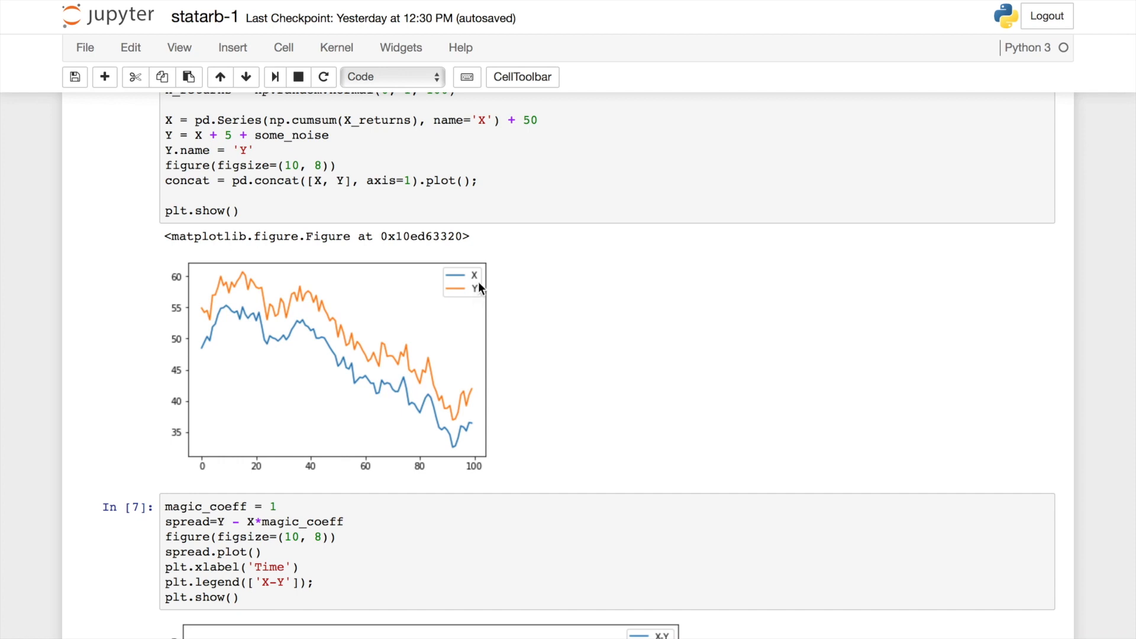
mouse_move(477, 303)
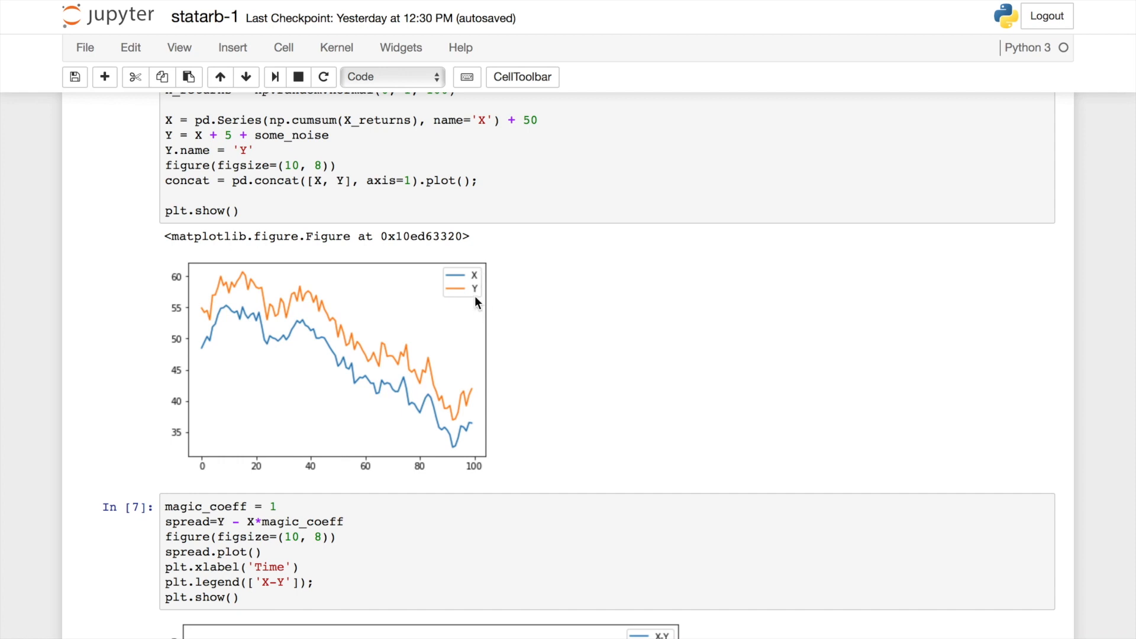
mouse_move(476, 298)
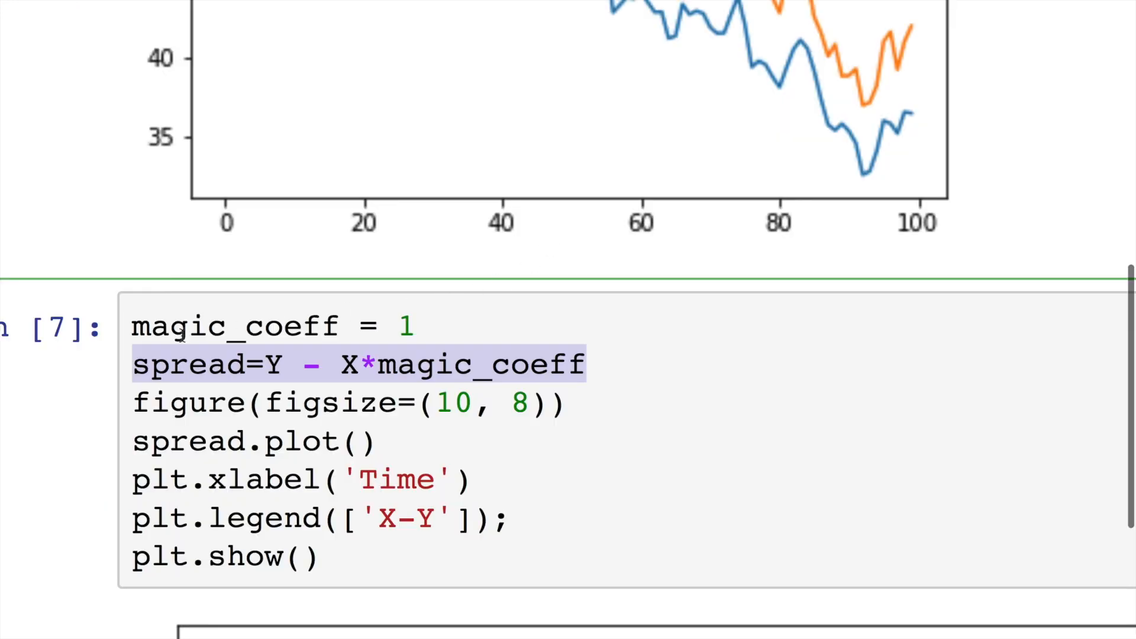
mouse_move(516, 386)
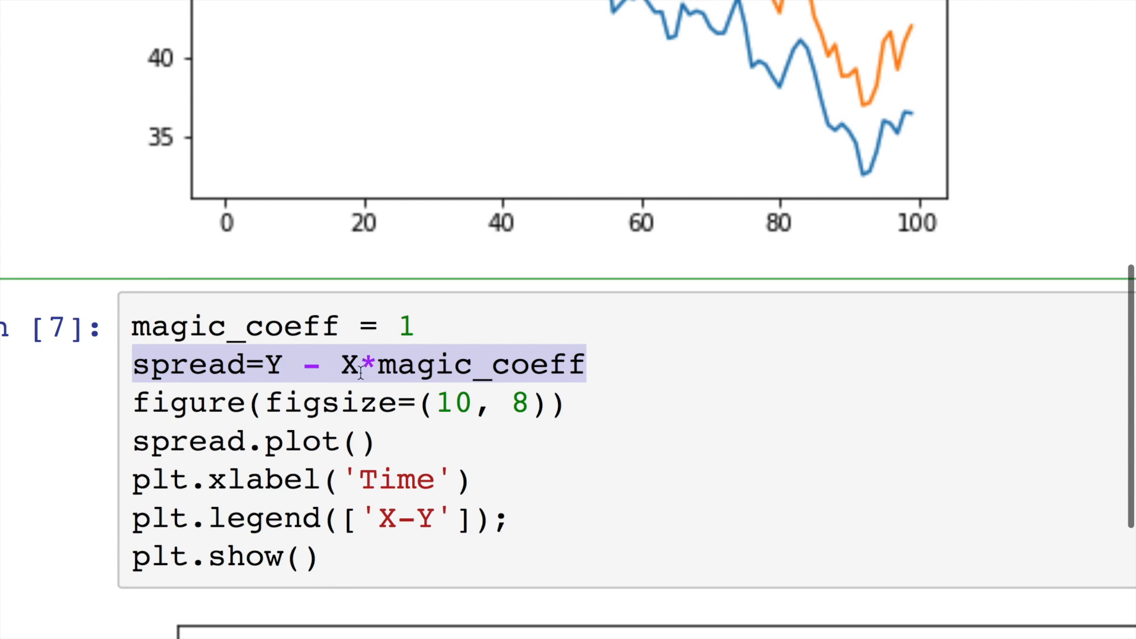
mouse_move(563, 391)
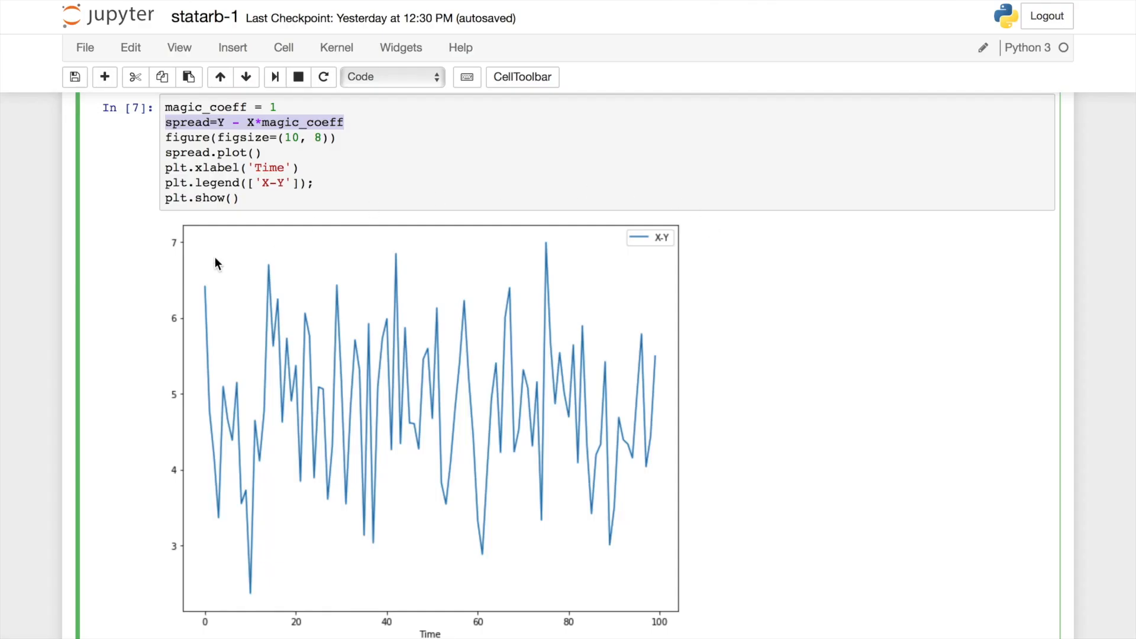
mouse_move(684, 437)
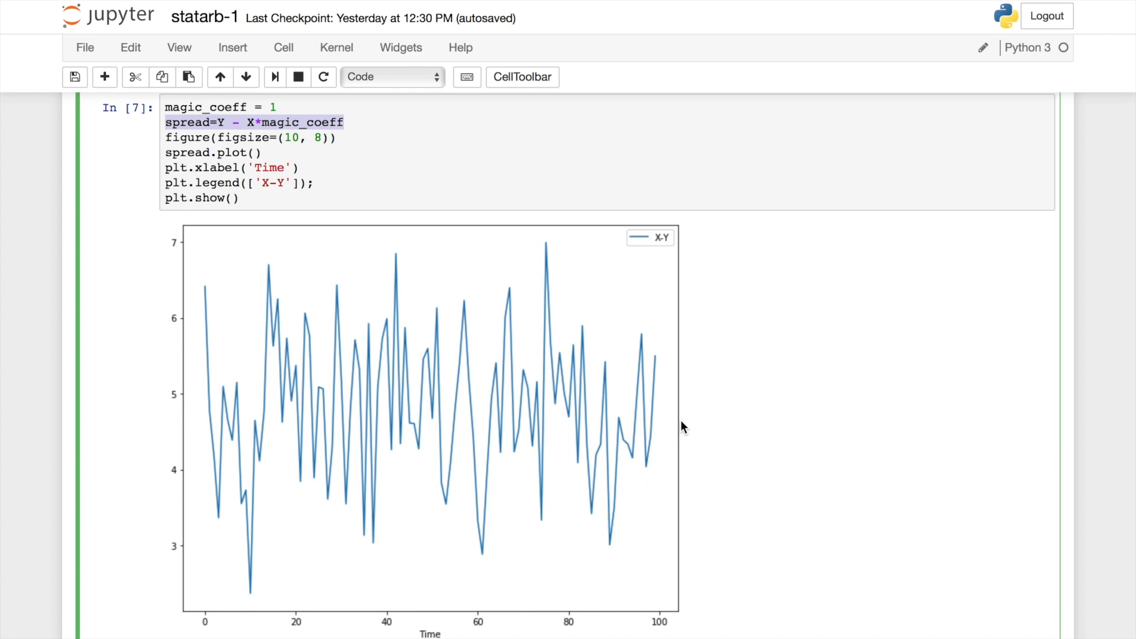
Step: Scroll down to the z-score plot with orange ±2 and green ±0.1 threshold lines
scroll("down", 3)
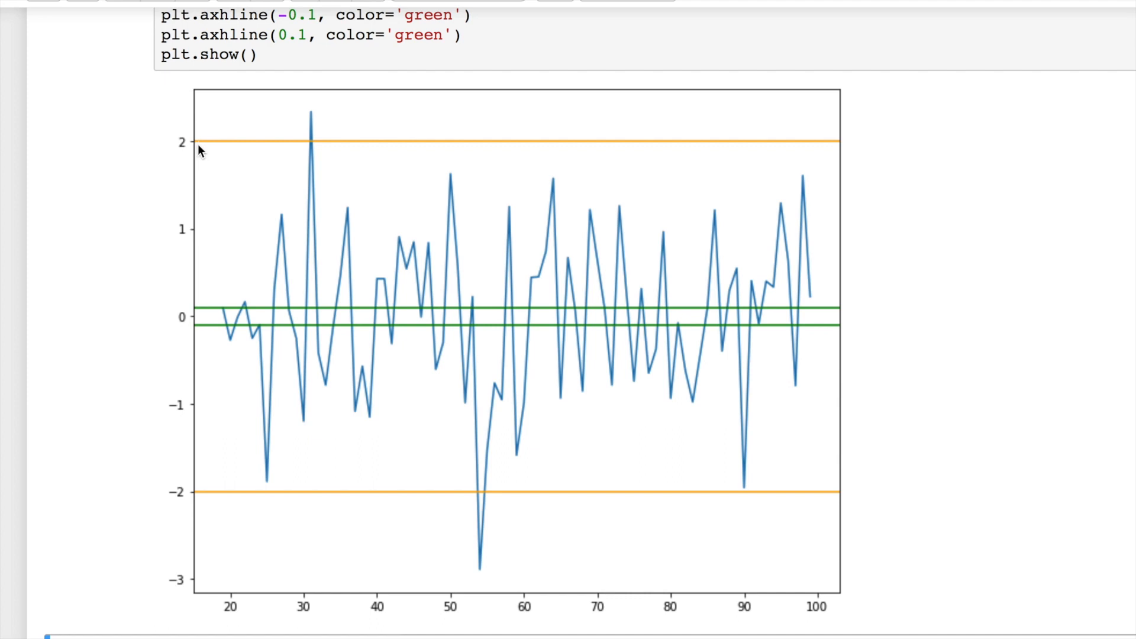
mouse_move(309, 122)
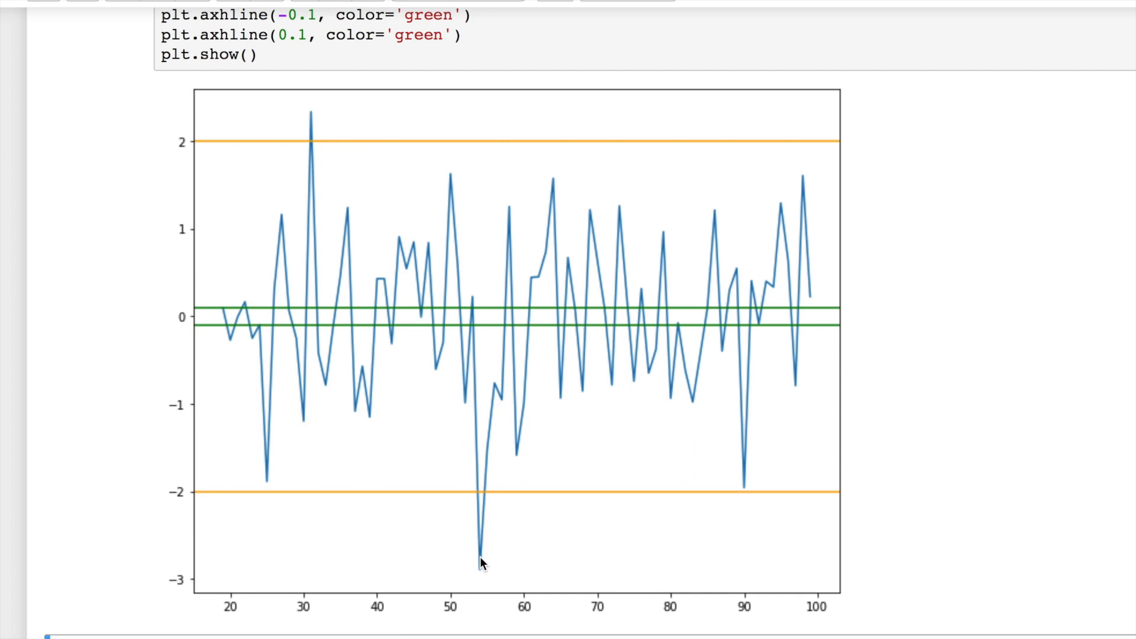
mouse_move(240, 327)
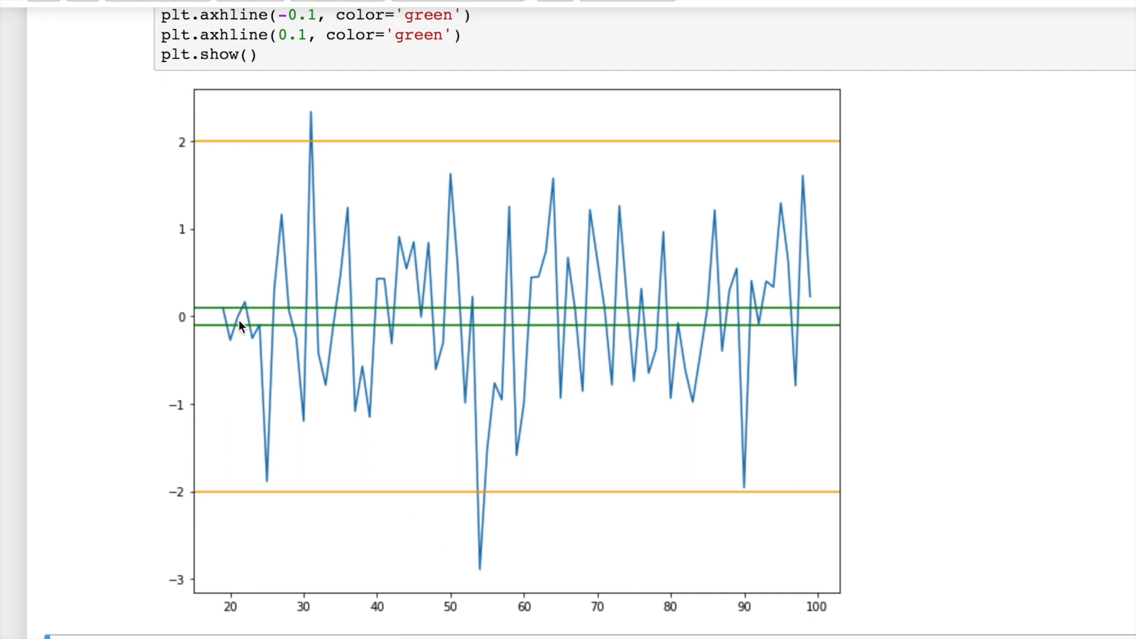
mouse_move(223, 316)
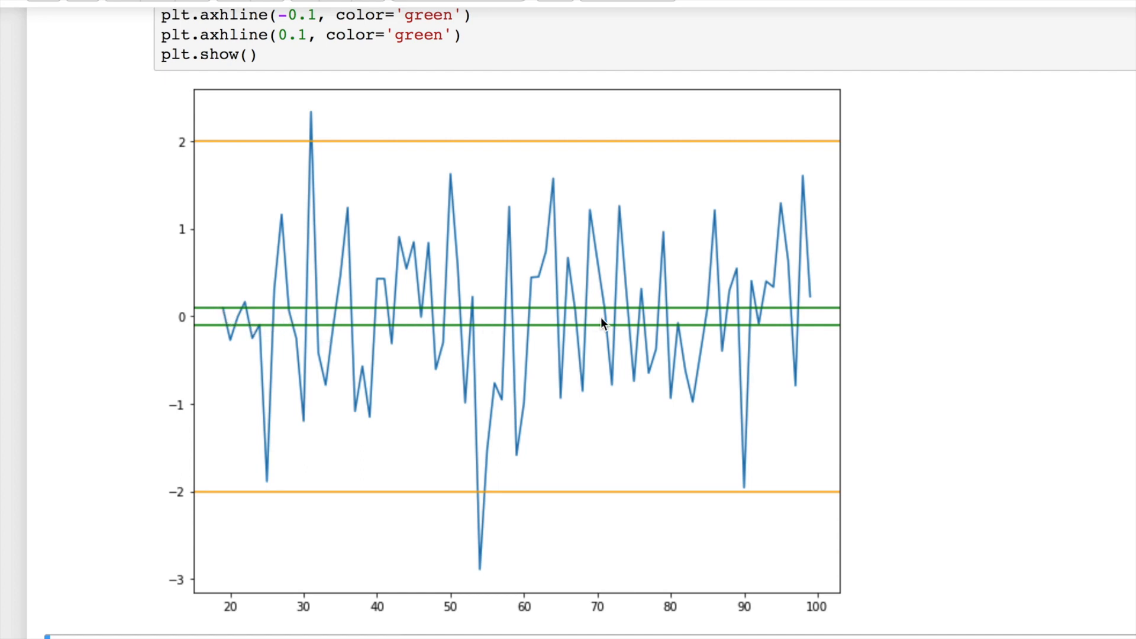
mouse_move(716, 333)
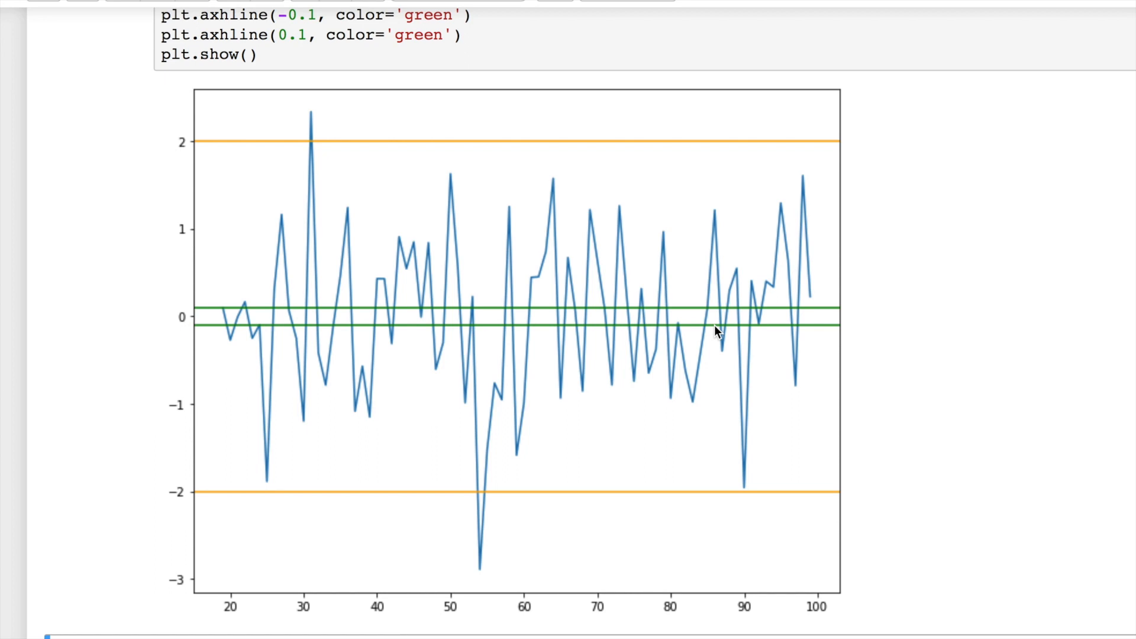
mouse_move(482, 317)
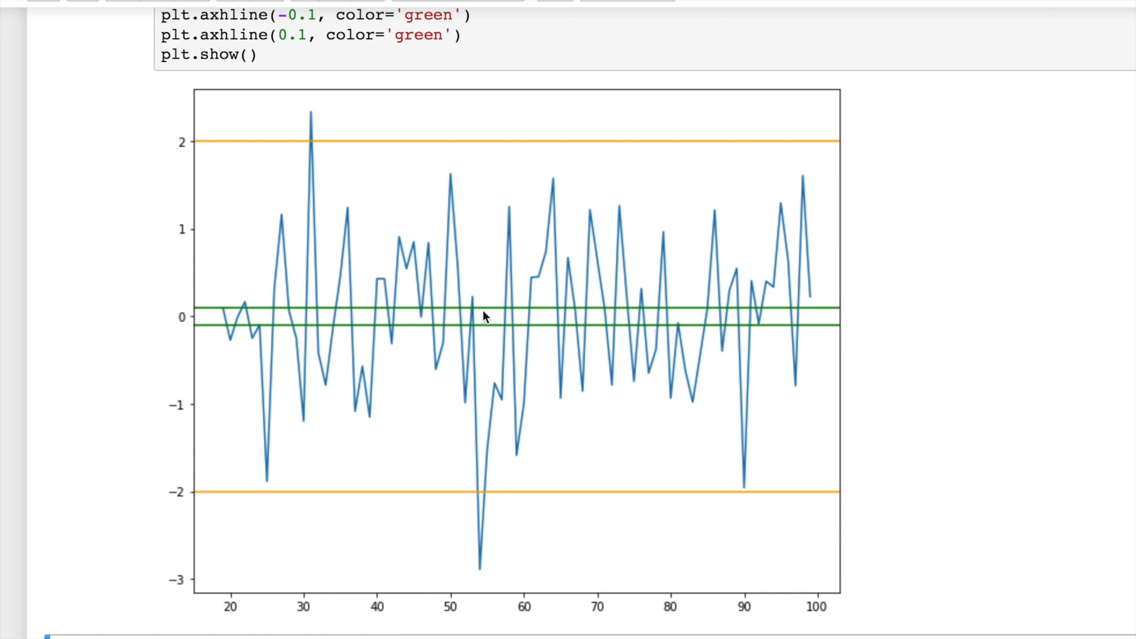
mouse_move(323, 103)
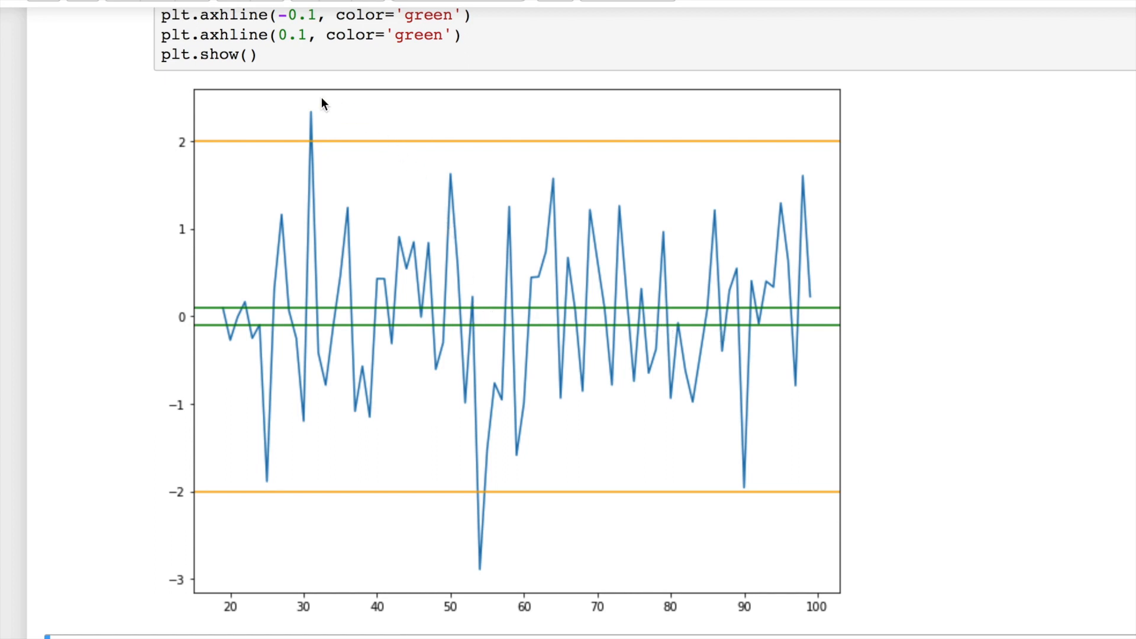
mouse_move(335, 166)
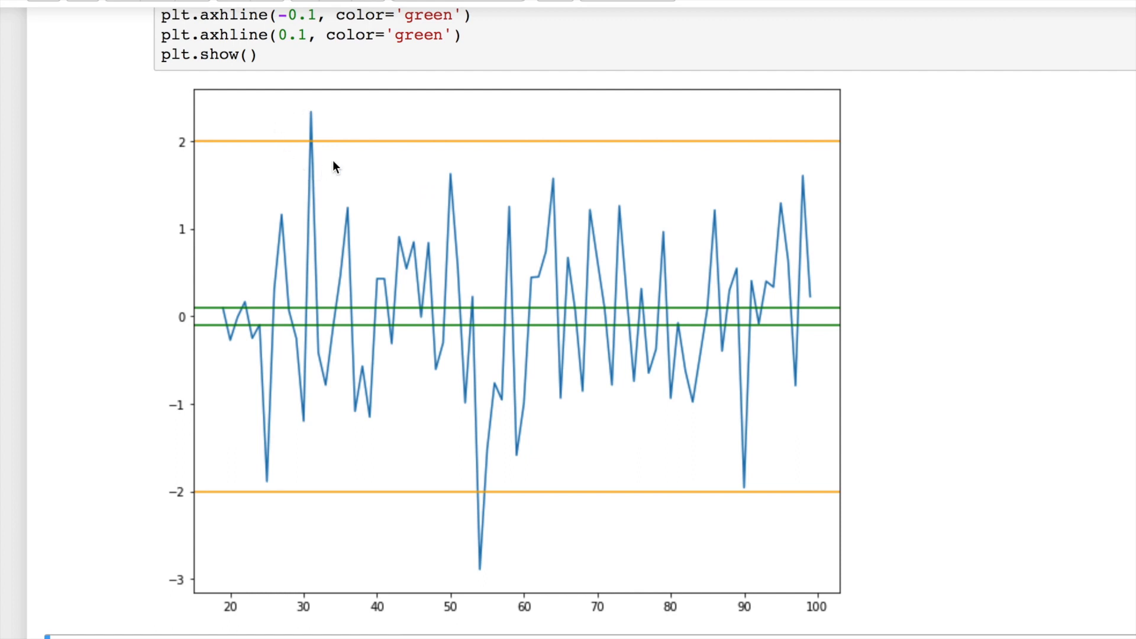
mouse_move(309, 155)
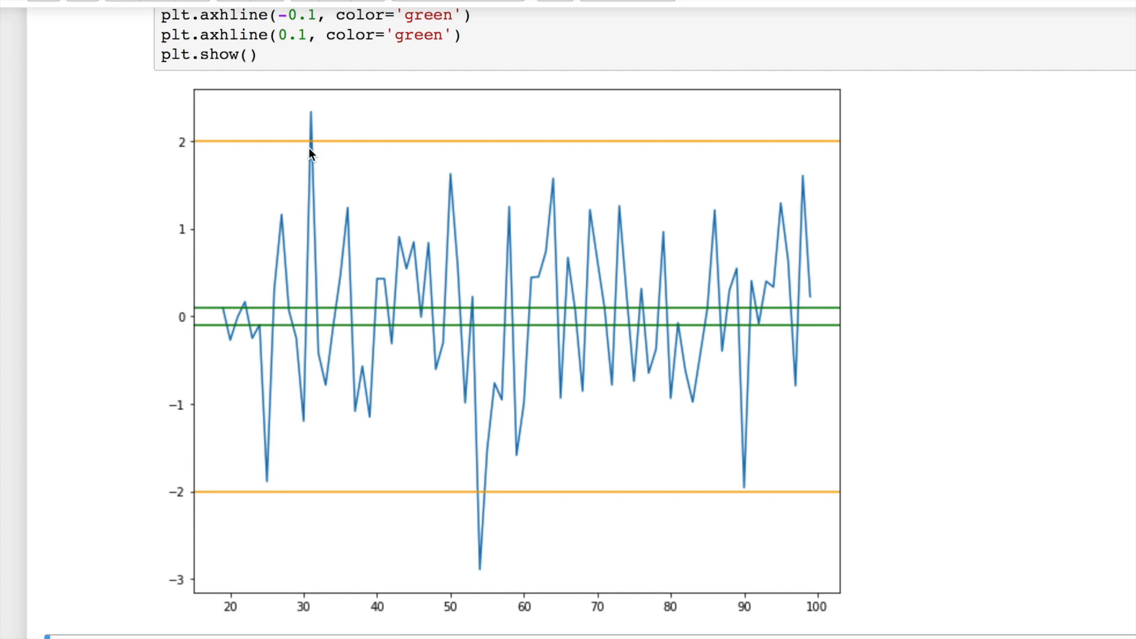
mouse_move(311, 145)
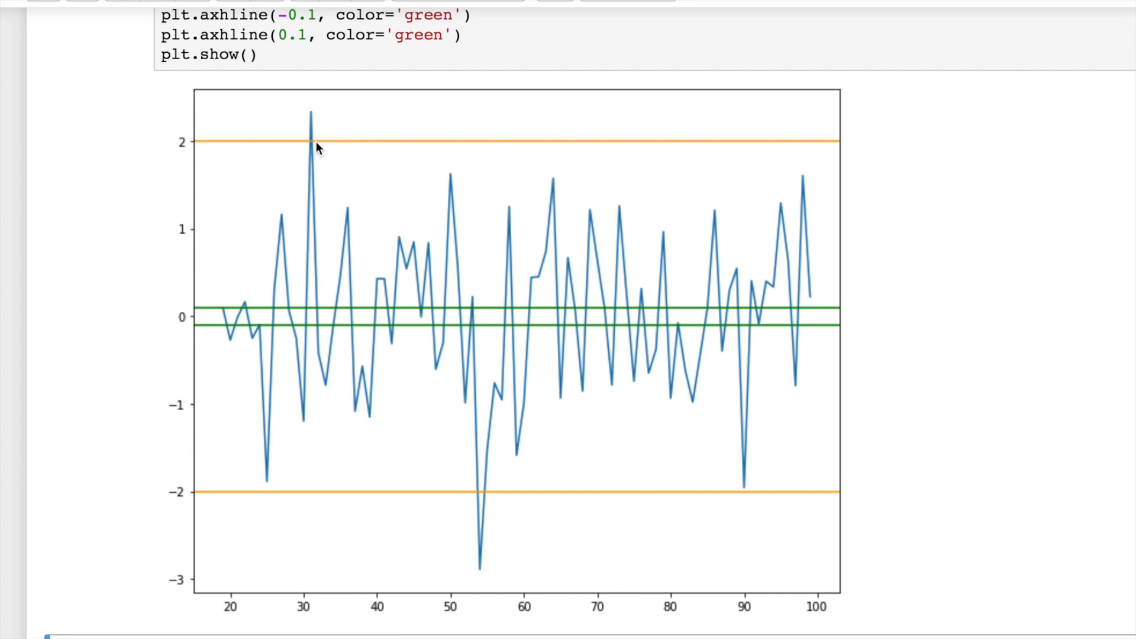
mouse_move(559, 315)
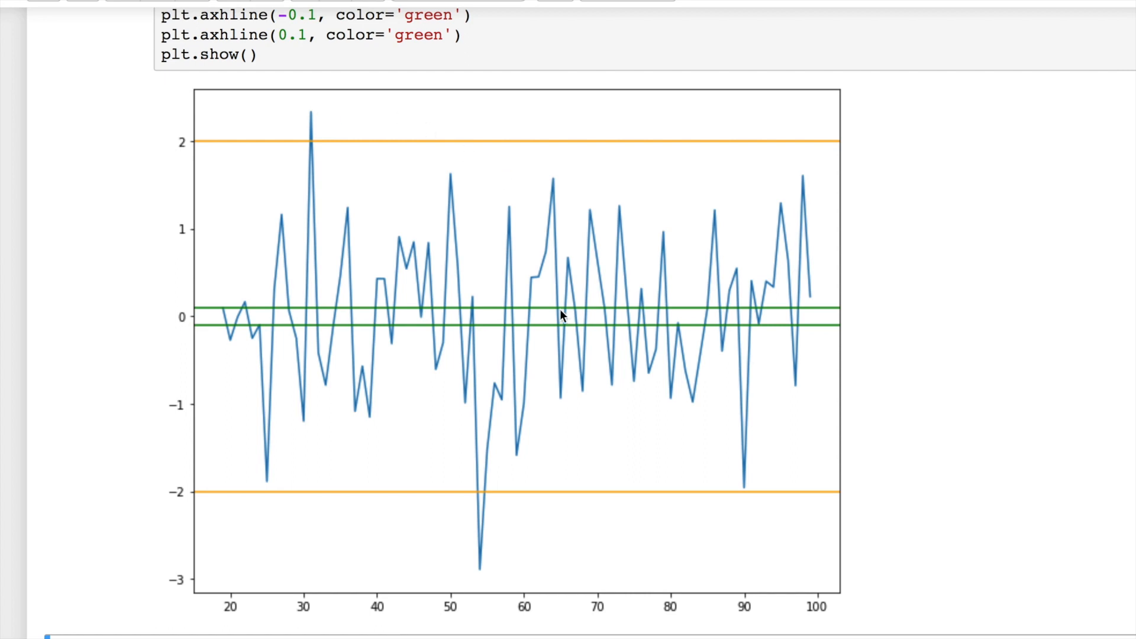
mouse_move(473, 457)
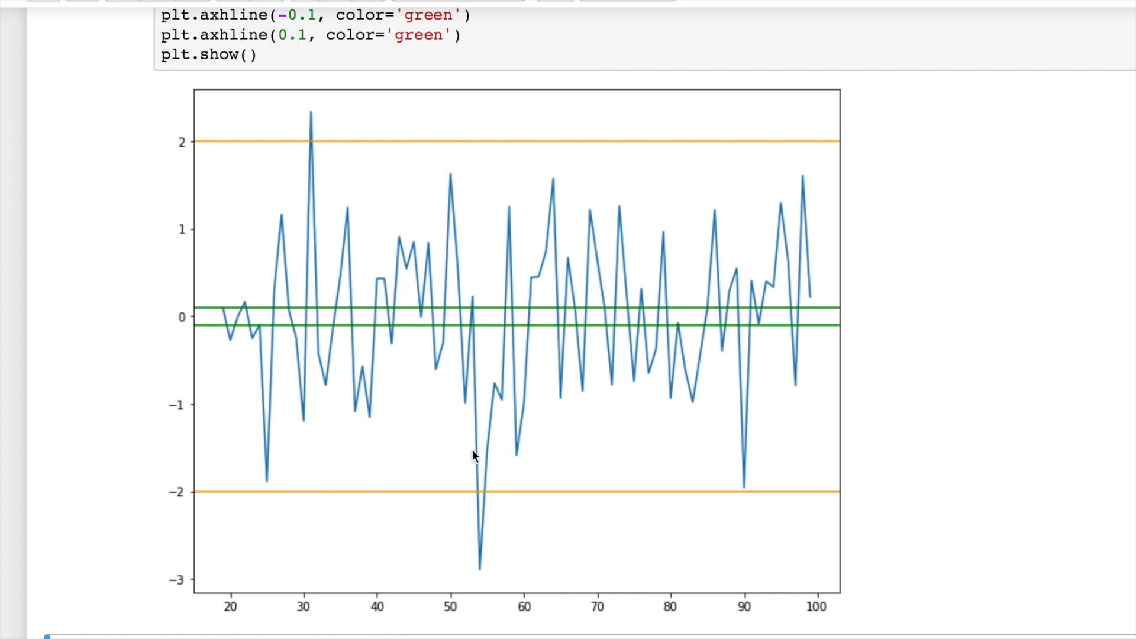
mouse_move(487, 504)
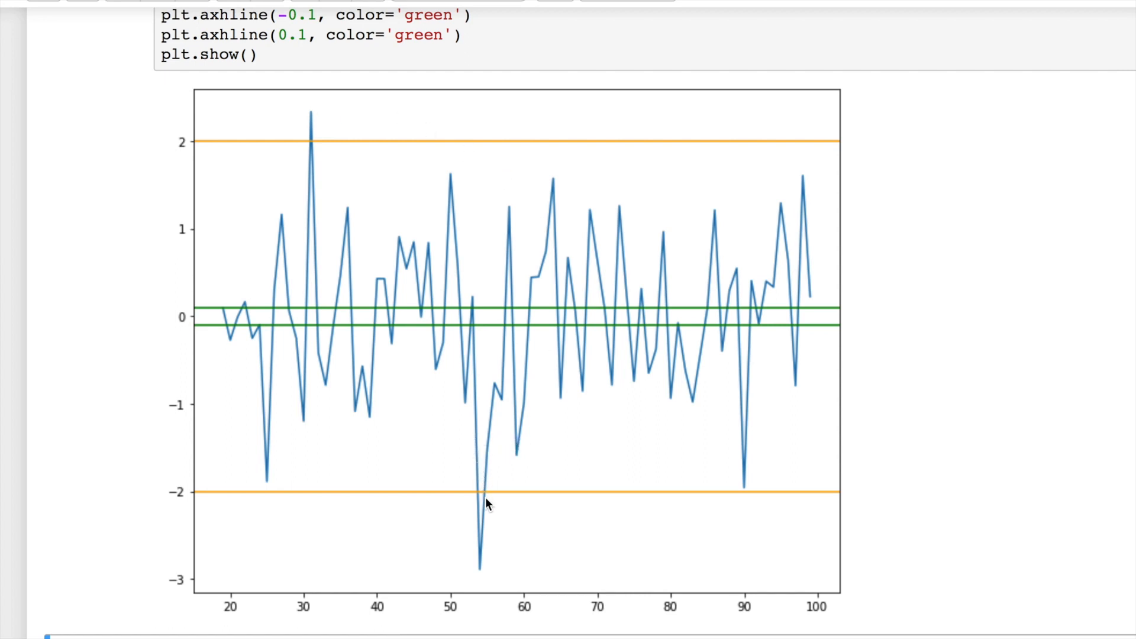
mouse_move(496, 508)
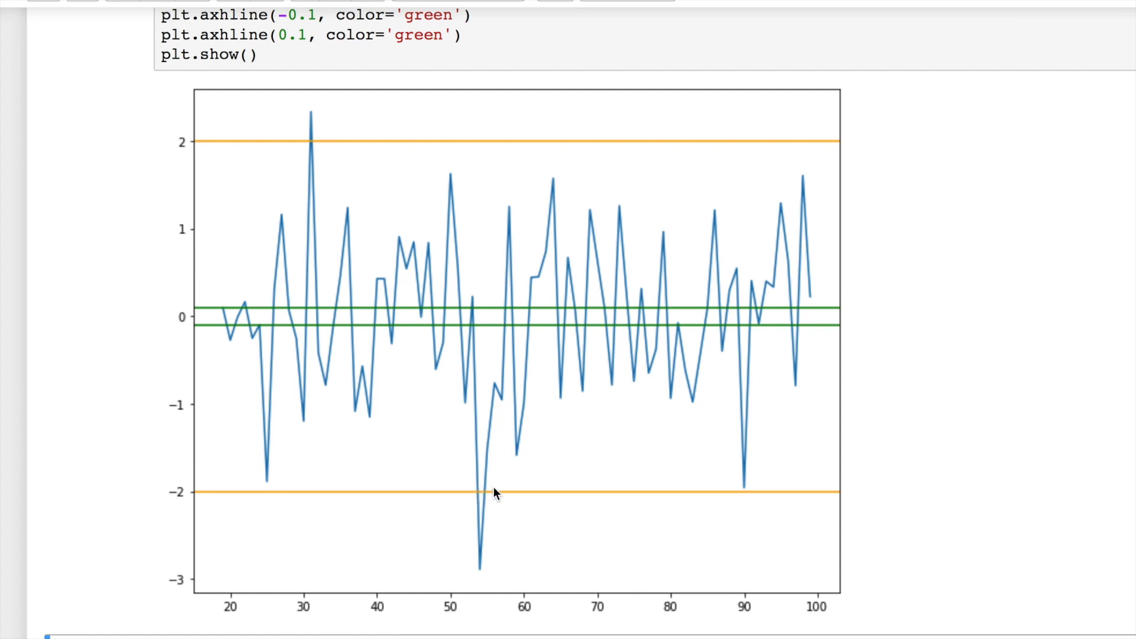
mouse_move(480, 498)
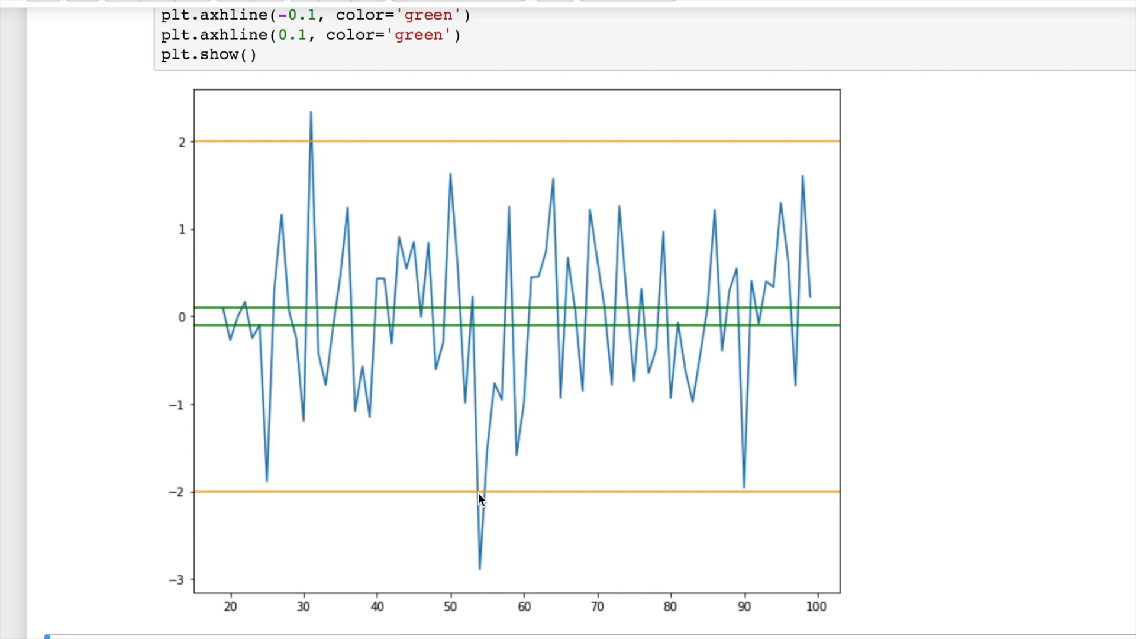
mouse_move(537, 367)
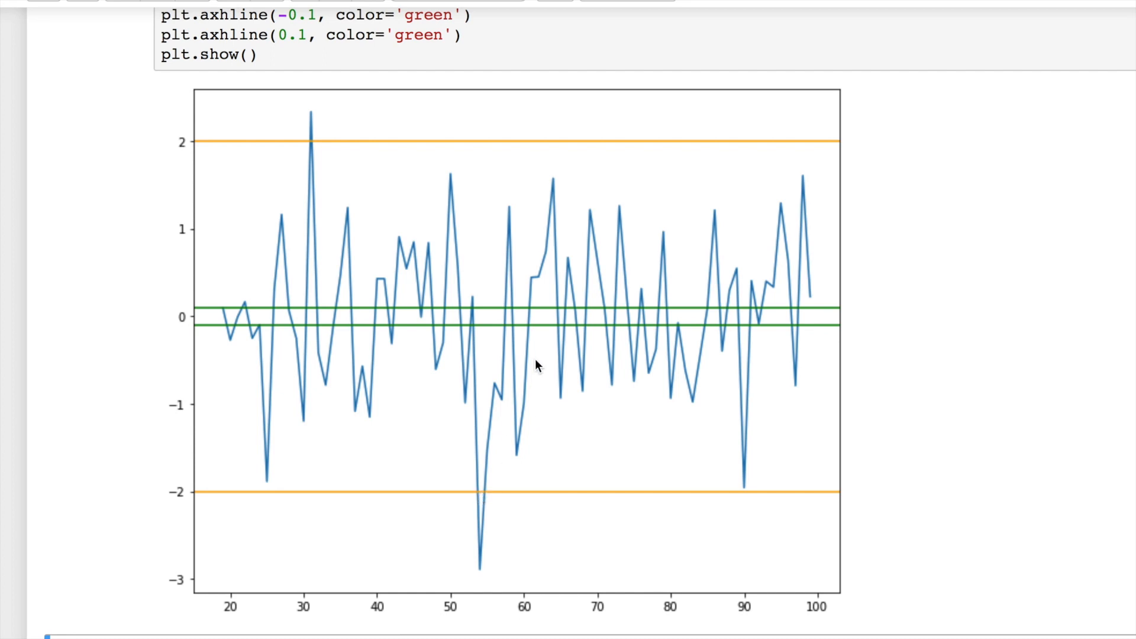
mouse_move(479, 317)
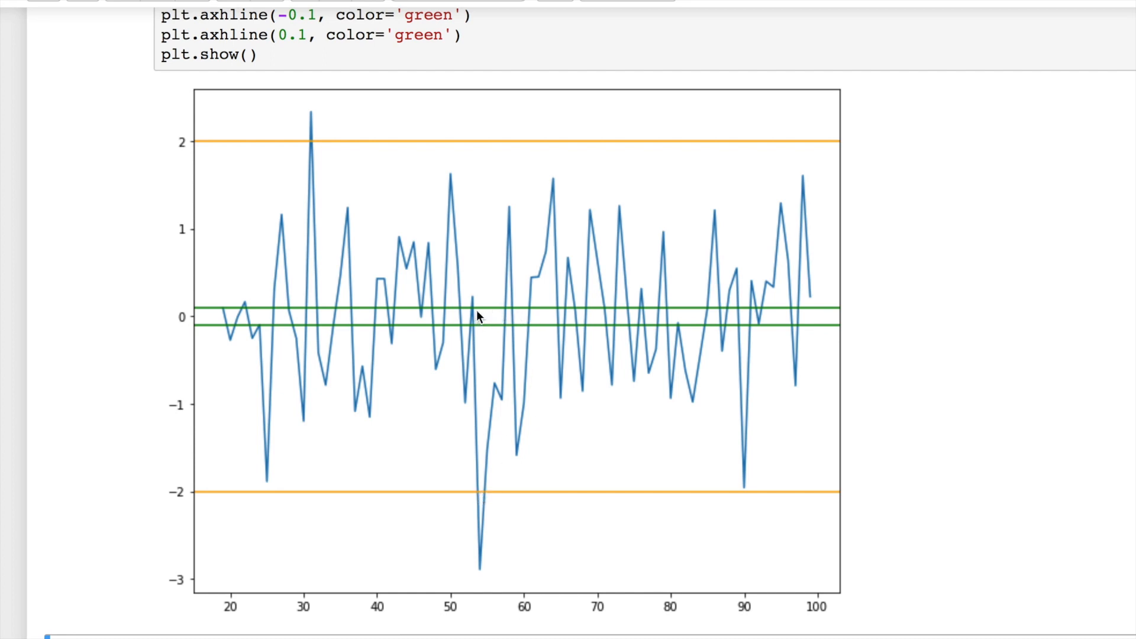